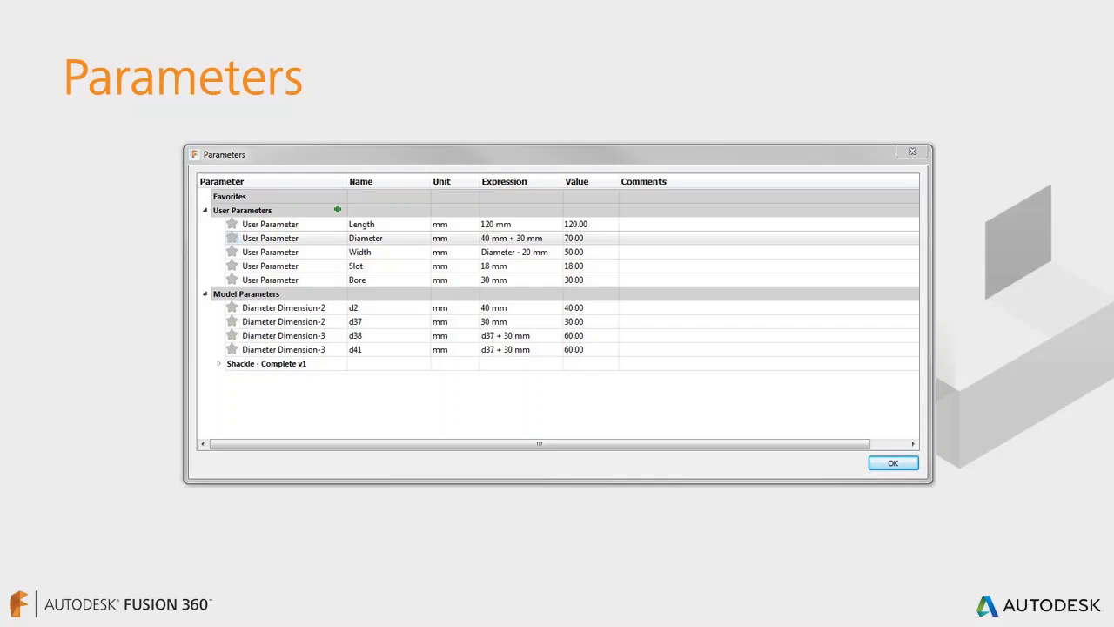
- Bring the Fusion 360 window with the Shackle v4 design into focus
{"action": "left_click", "coordinate": [892, 463]}
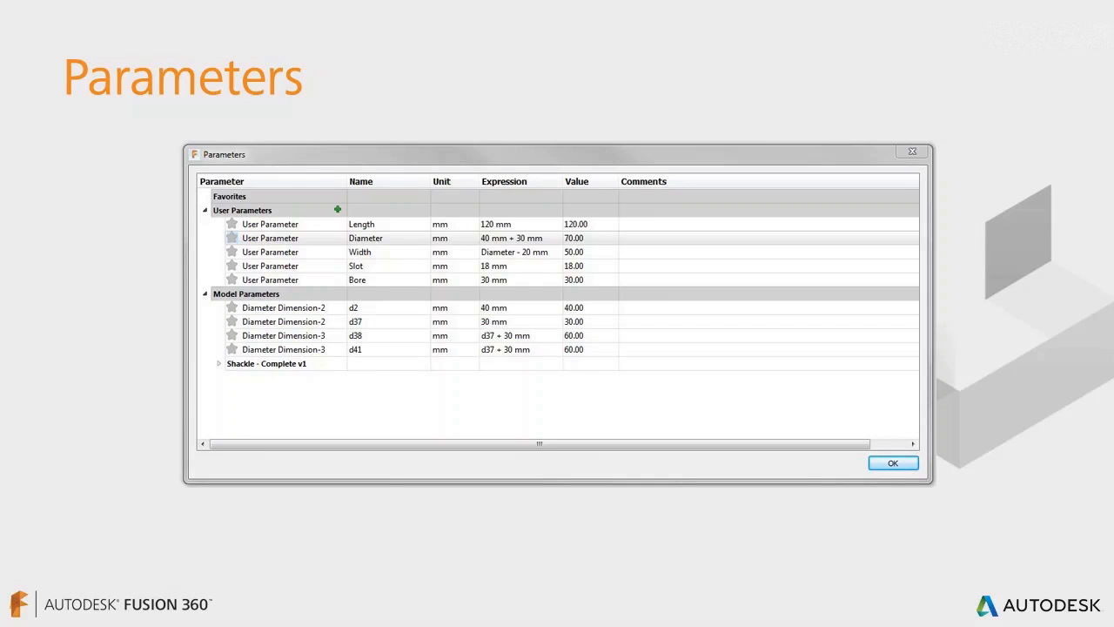
{"action": "left_click", "coordinate": [891, 463]}
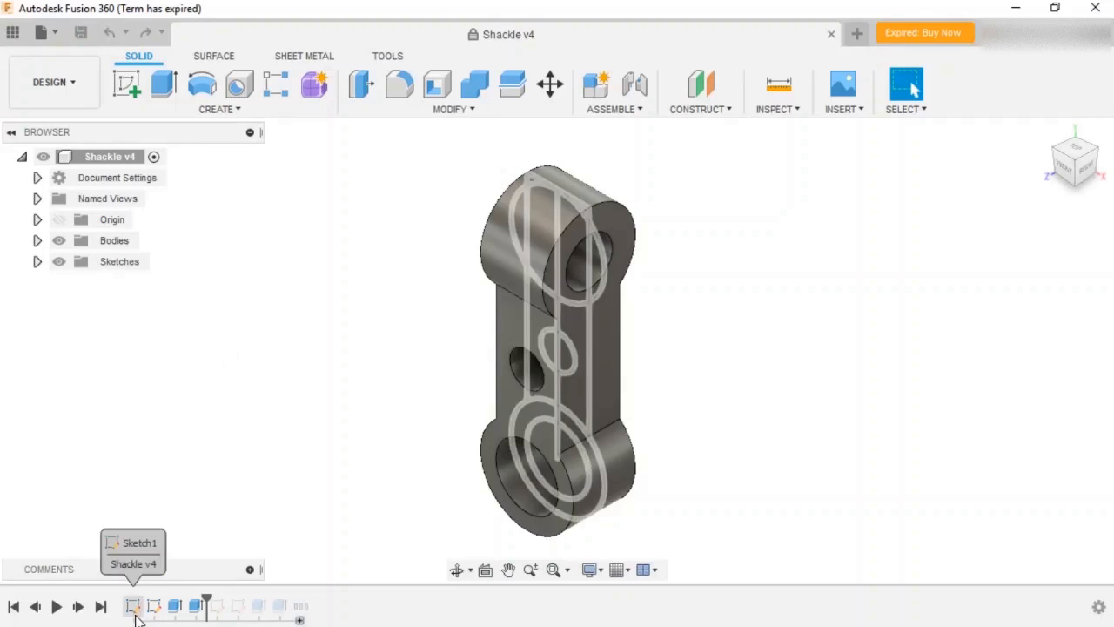
- Bring up the context menu for Sketch1 in the timeline
{"action": "left_click", "coordinate": [195, 606]}
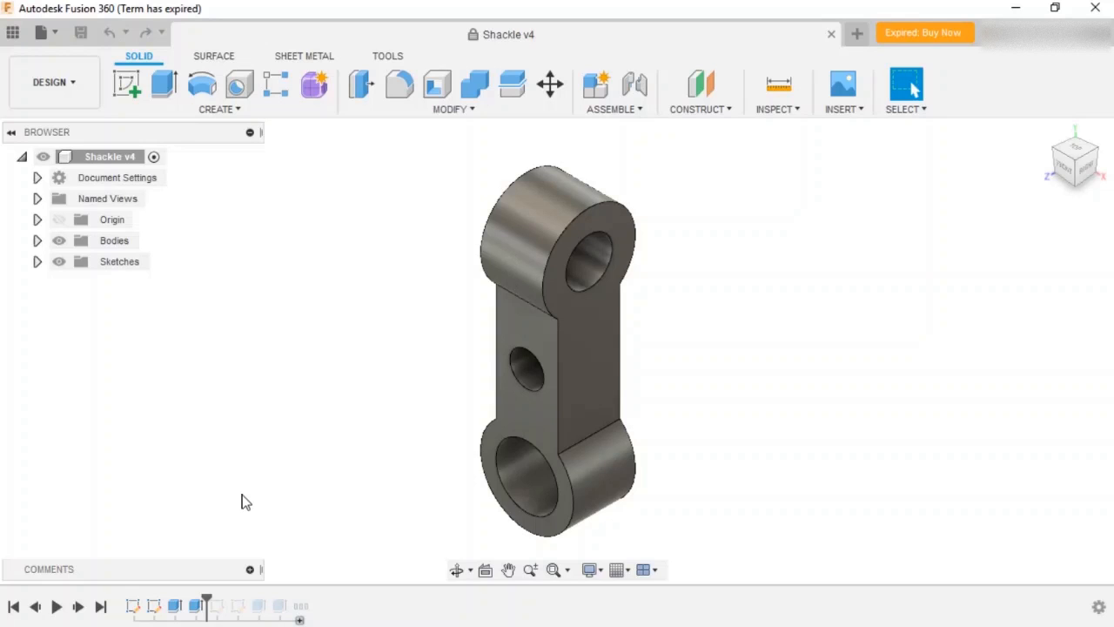
{"action": "mouse_move", "coordinate": [155, 581]}
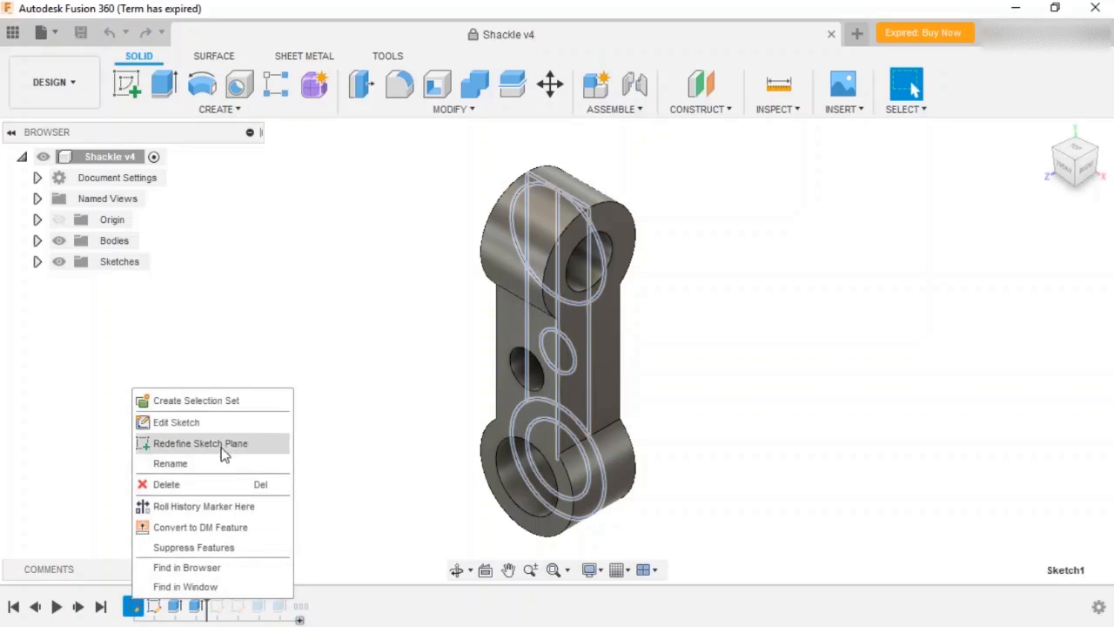
- Edit Sketch1 and define the lower outer circle's diameter as d101+30
{"action": "left_click", "coordinate": [176, 423]}
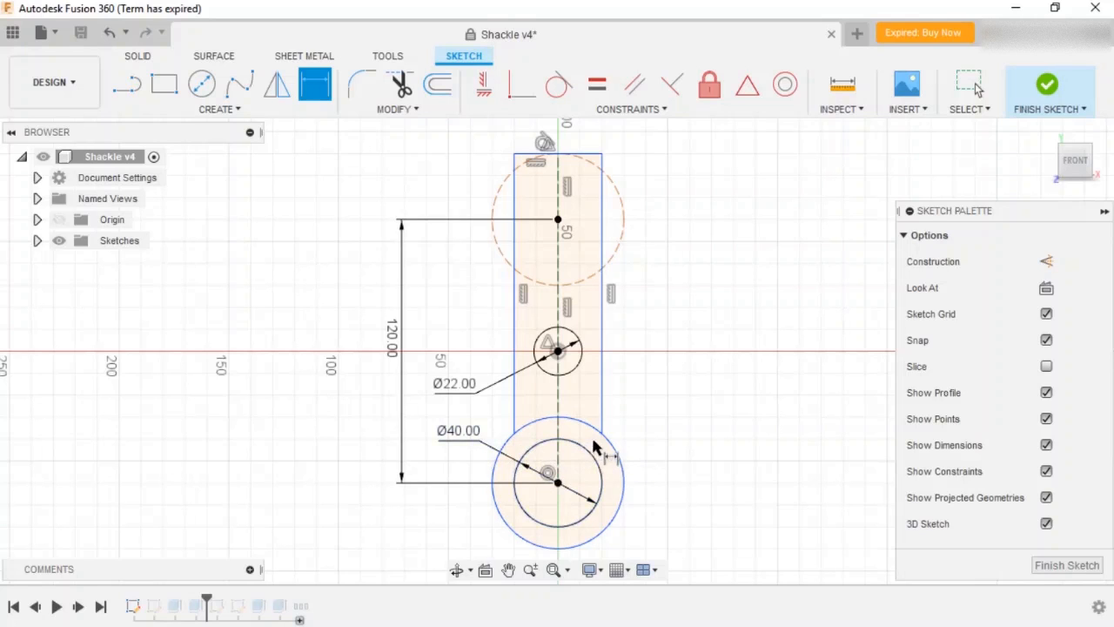
{"action": "left_click", "coordinate": [557, 484]}
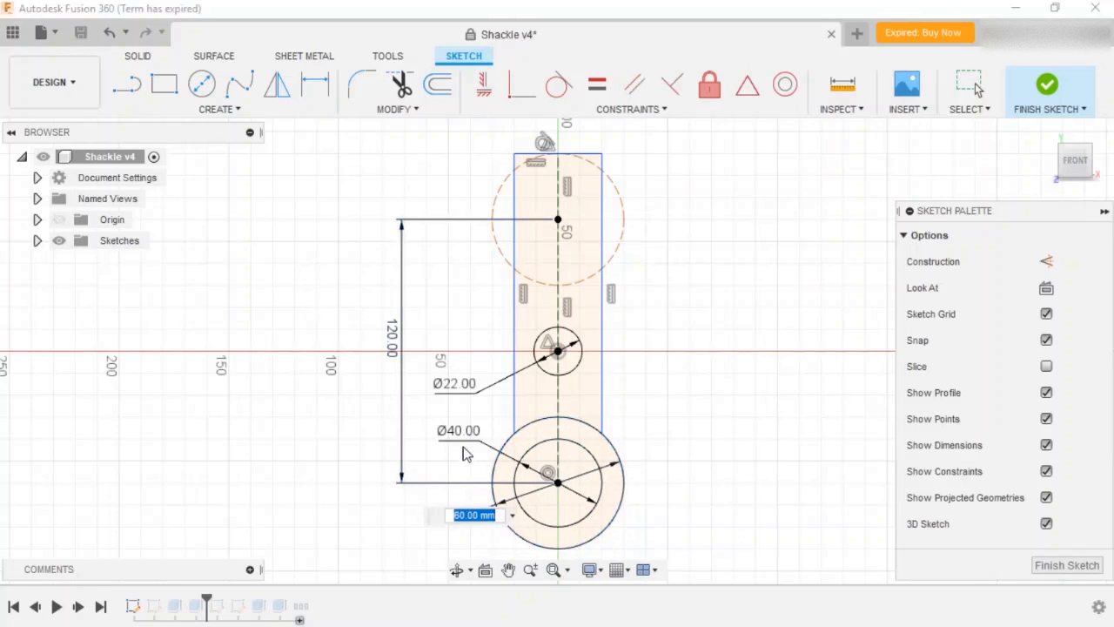
{"action": "type", "text": "d101"}
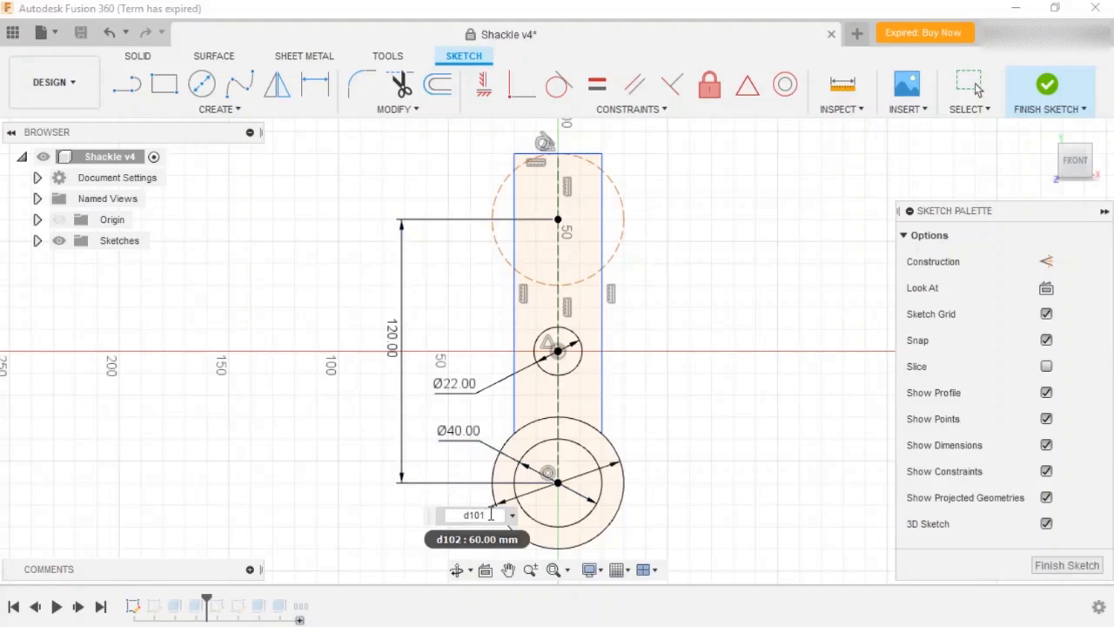
{"action": "type", "text": "+30"}
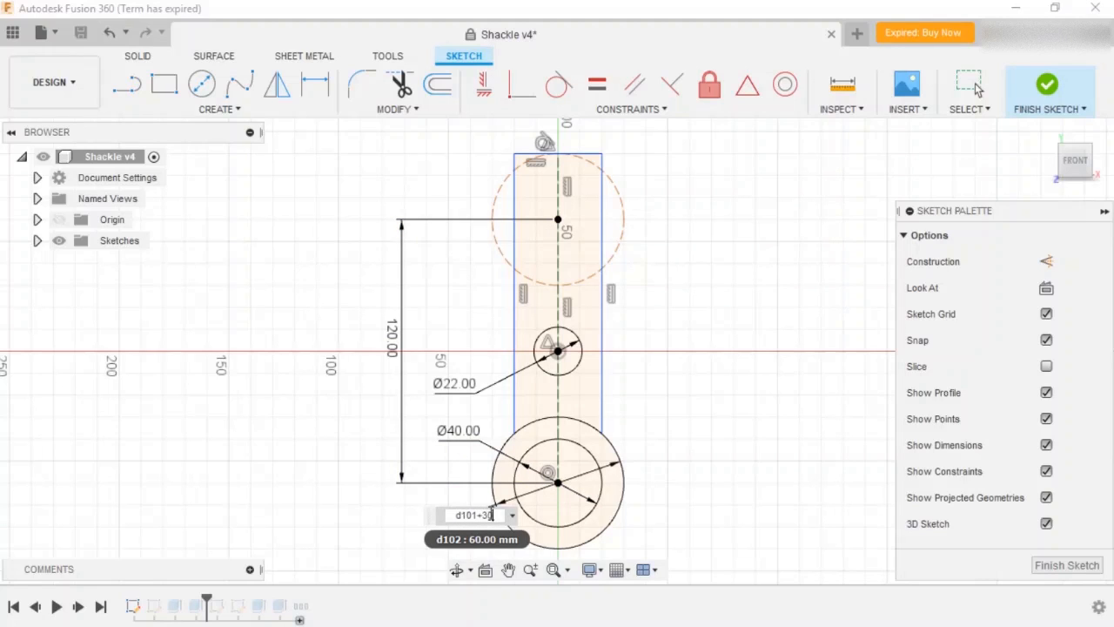
{"action": "key", "text": "Return"}
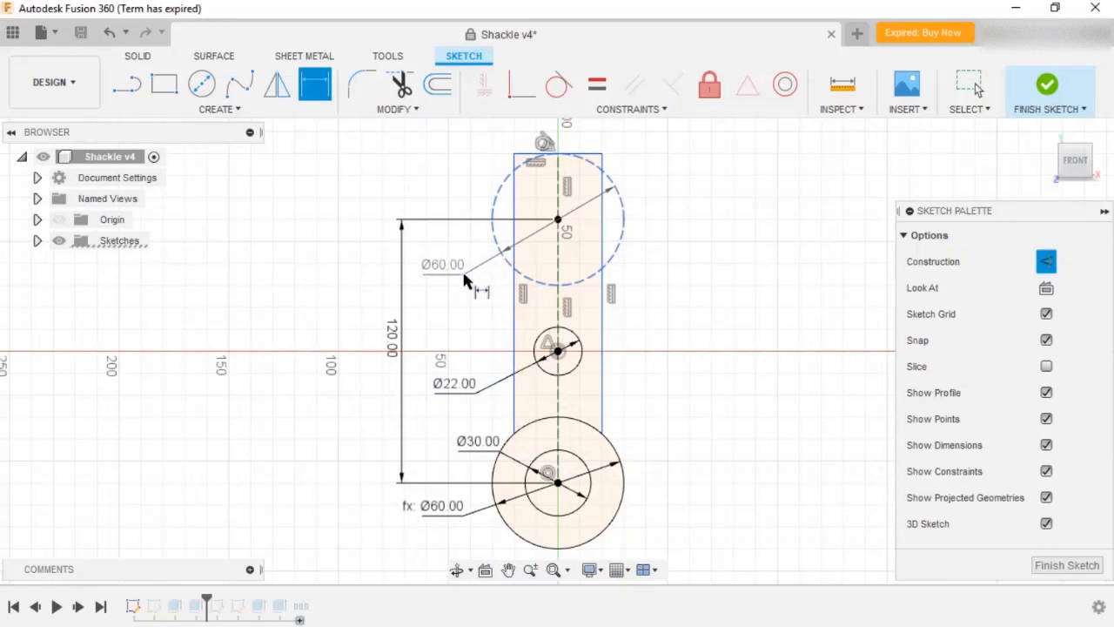
- Edit the upper circle's Ø60 diameter to link it to d102
{"action": "double_click", "coordinate": [444, 265]}
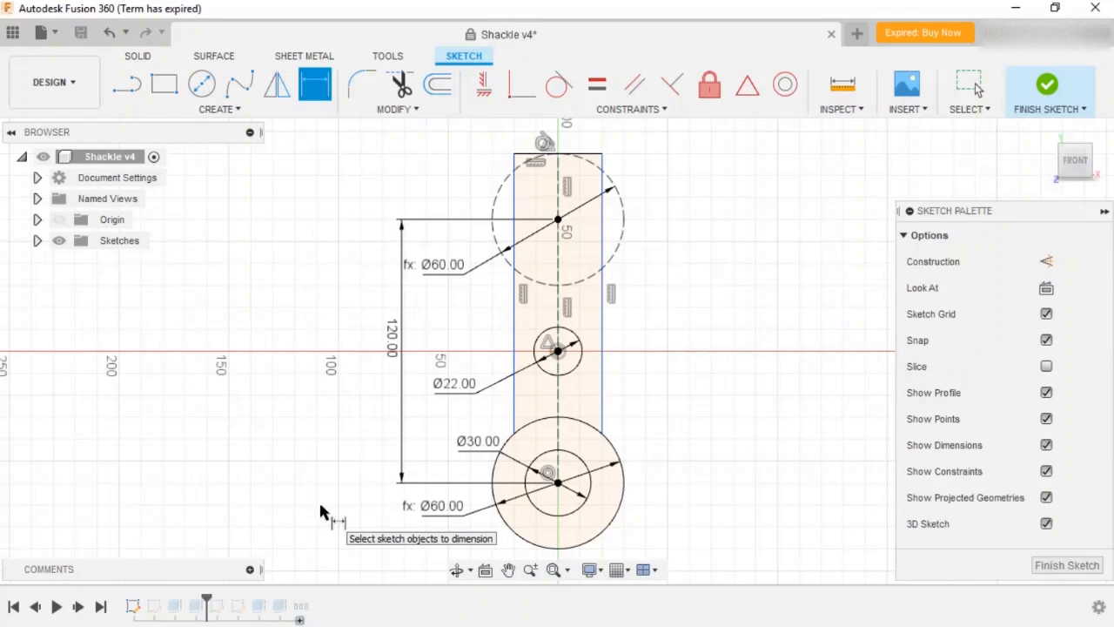
{"action": "mouse_move", "coordinate": [590, 403]}
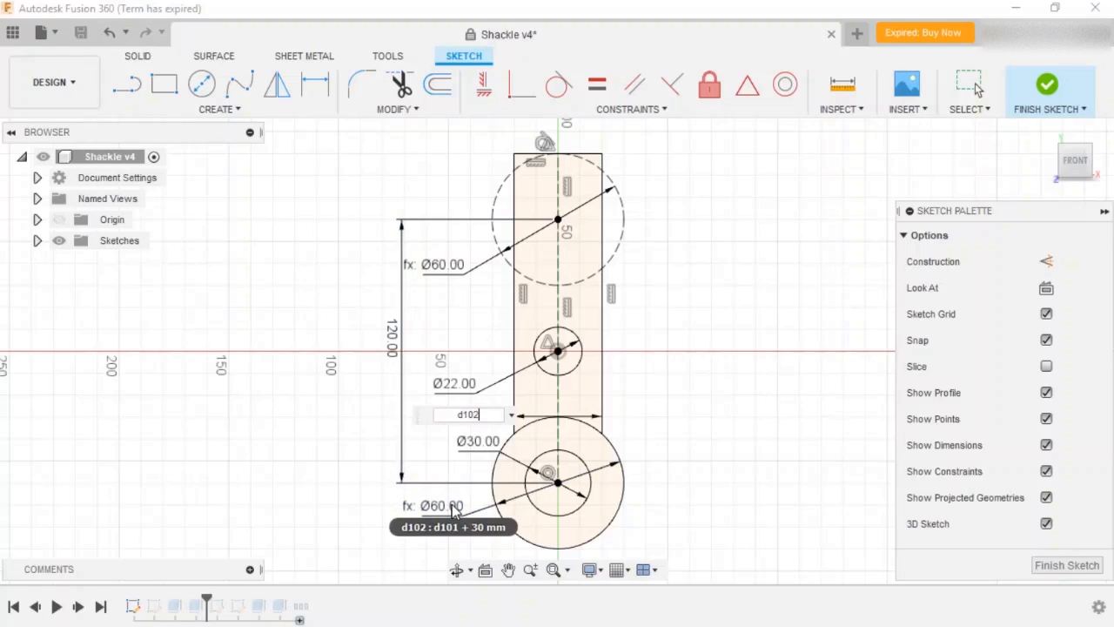
- Dimension the link arm width as d102-20, reading 50
{"action": "type", "text": "-20"}
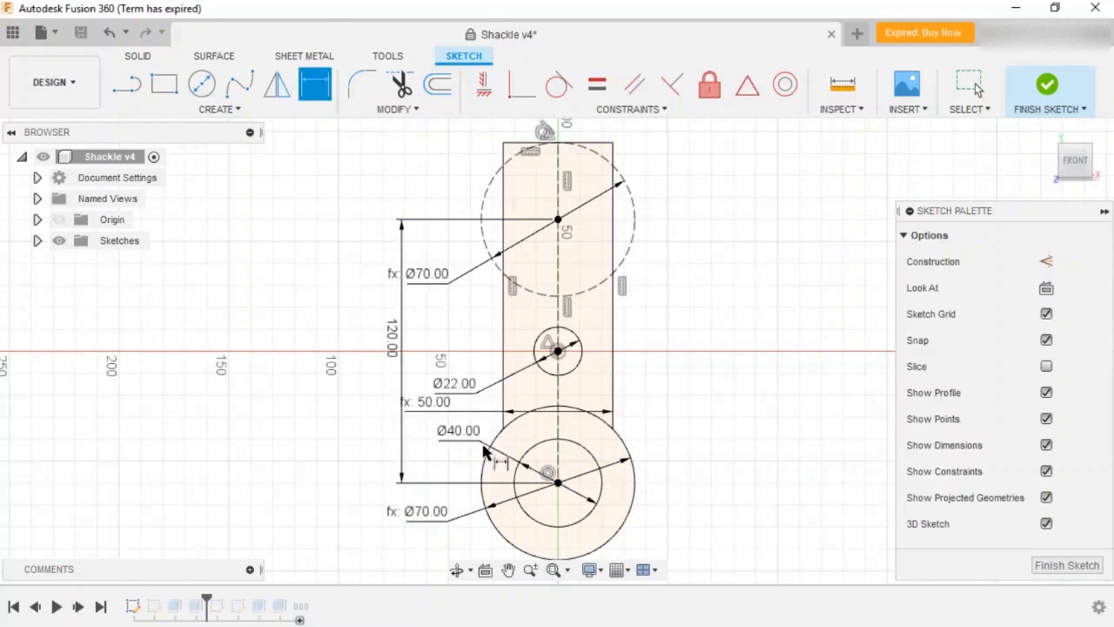
{"action": "mouse_move", "coordinate": [488, 453]}
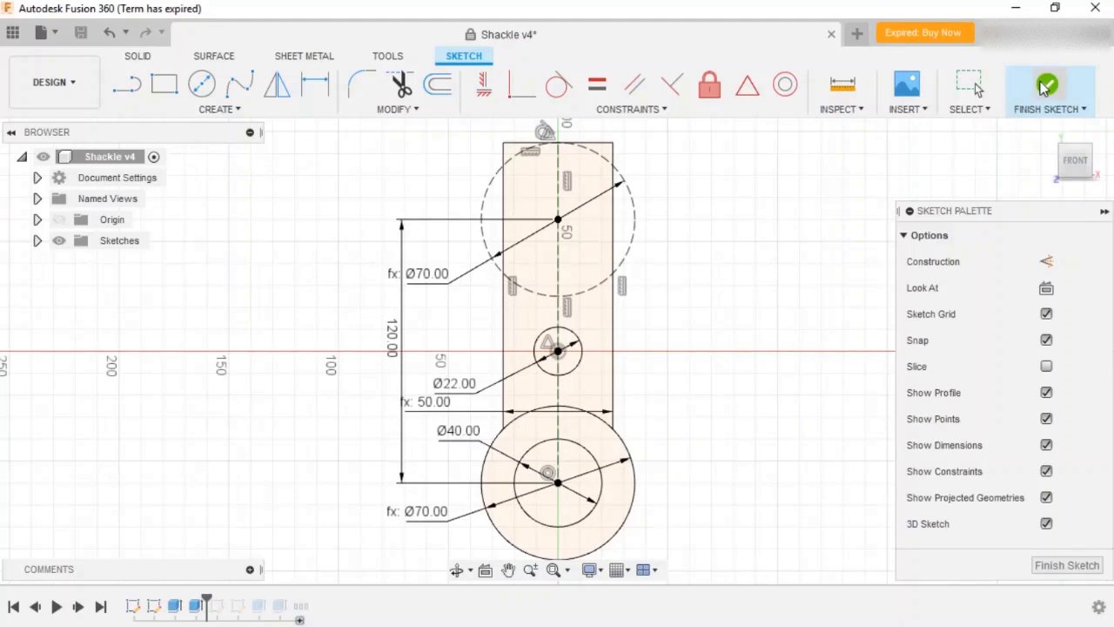
- Finish the sketch so the shackle body recomputes with the new dimensions
{"action": "left_click", "coordinate": [1048, 87]}
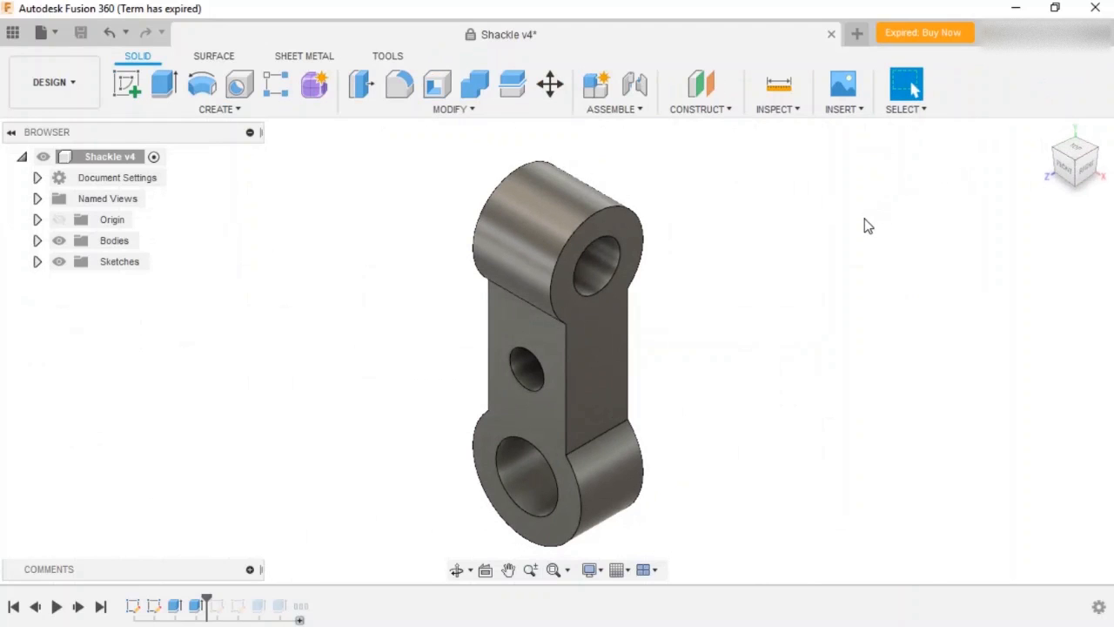
{"action": "mouse_move", "coordinate": [661, 340]}
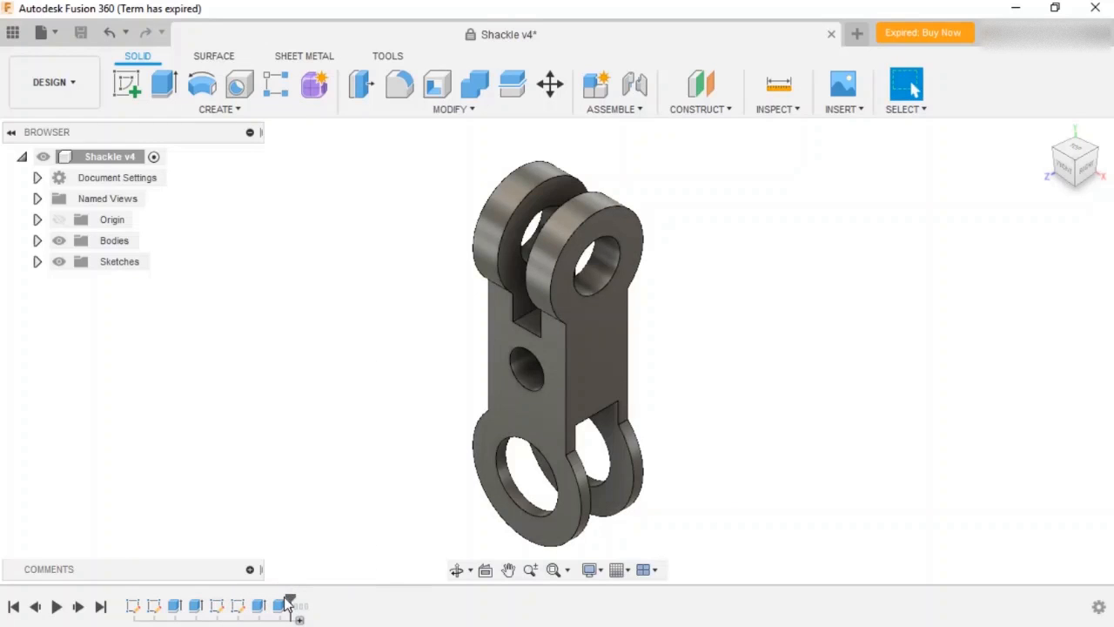
{"action": "mouse_move", "coordinate": [348, 477]}
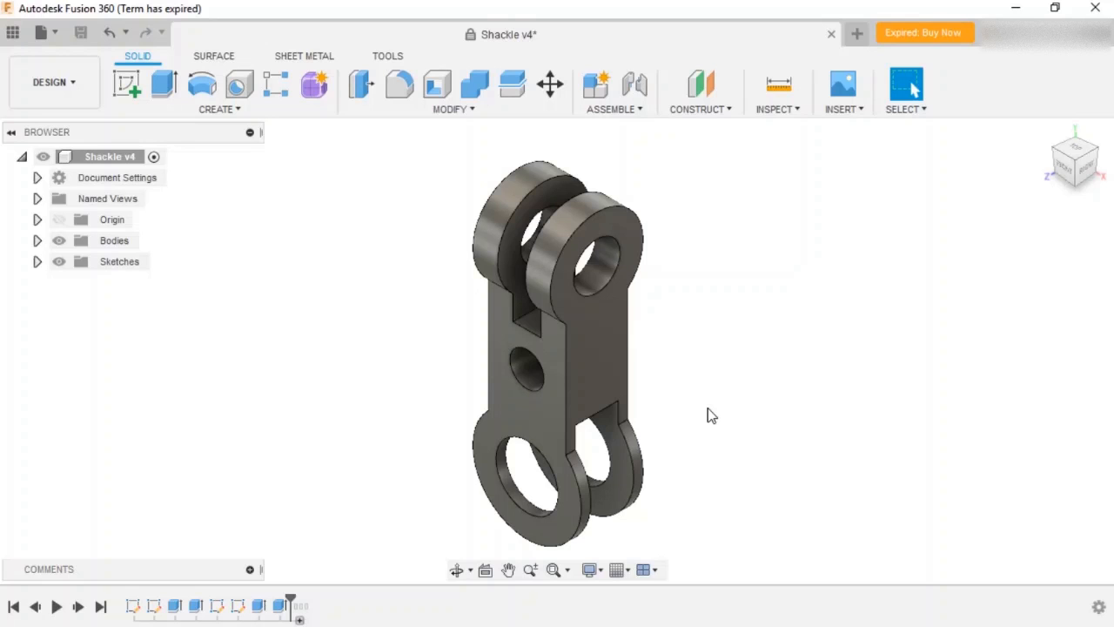
- Bring up the Change Parameters dialog from the Modify menu
{"action": "left_click", "coordinate": [453, 108]}
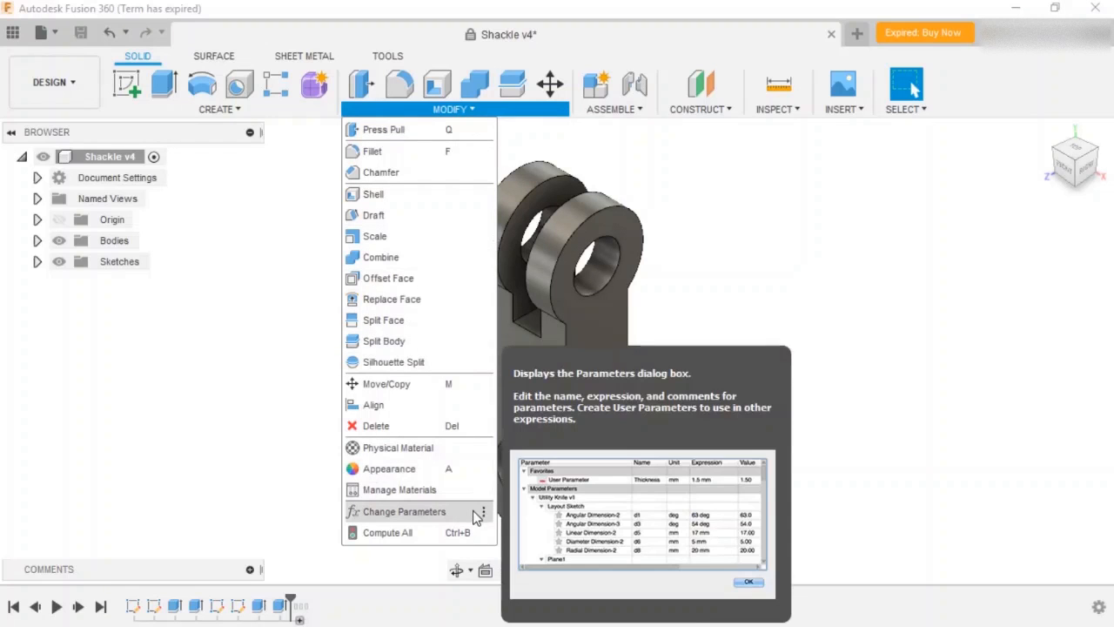
{"action": "left_click", "coordinate": [404, 511]}
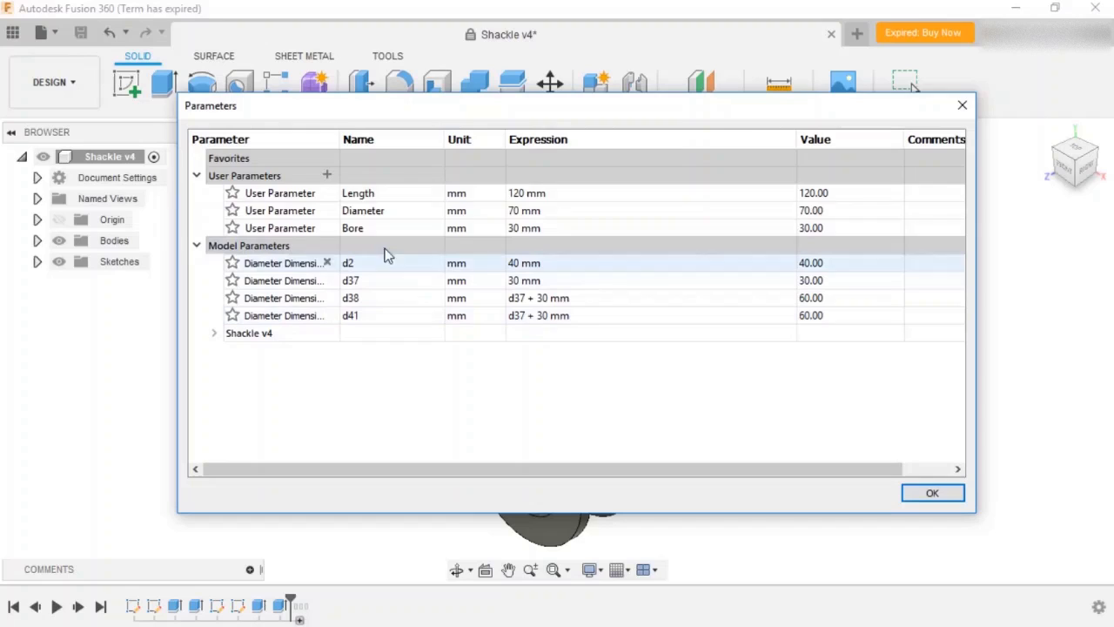
{"action": "mouse_move", "coordinate": [324, 156]}
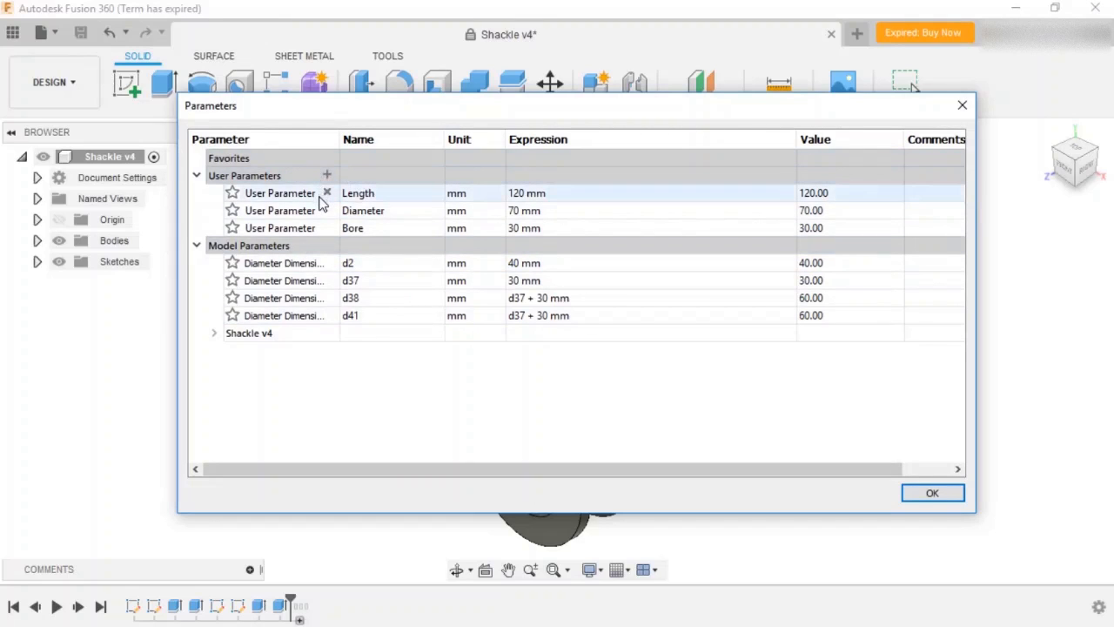
{"action": "mouse_move", "coordinate": [317, 244]}
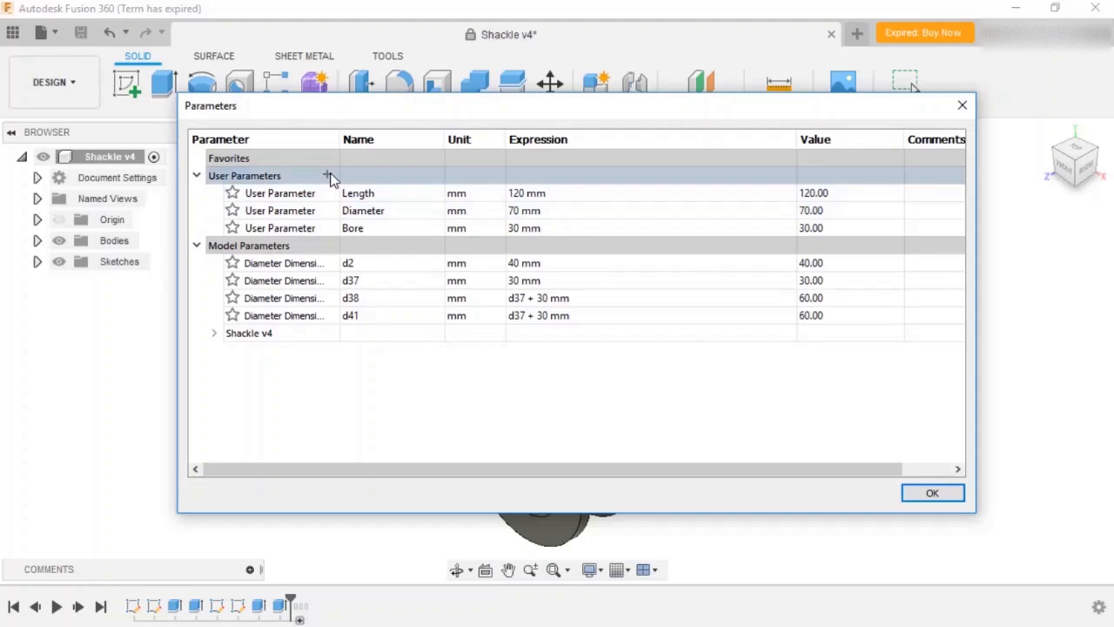
- Add a user parameter named Slot with the value 12mm and confirm it
{"action": "left_click", "coordinate": [327, 174]}
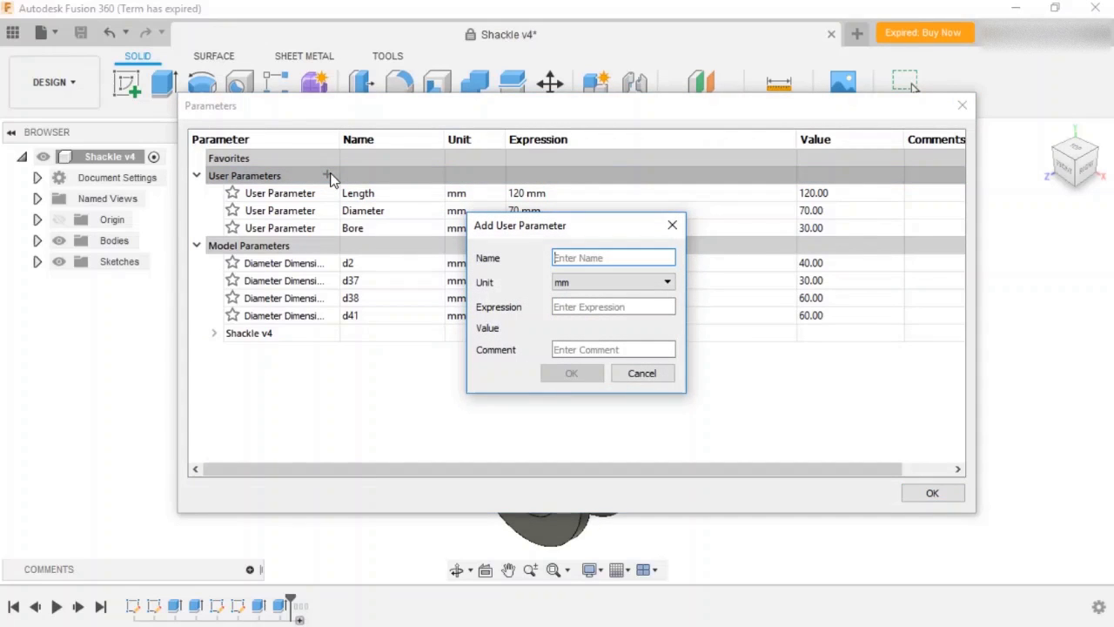
{"action": "type", "text": "Slot"}
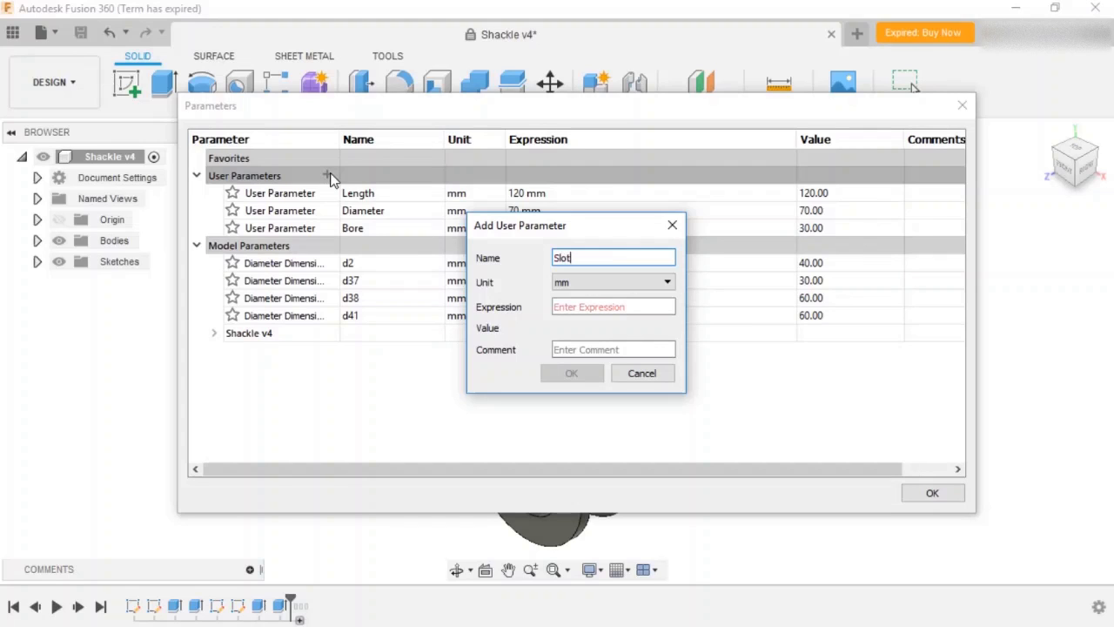
{"action": "type", "text": "12mm"}
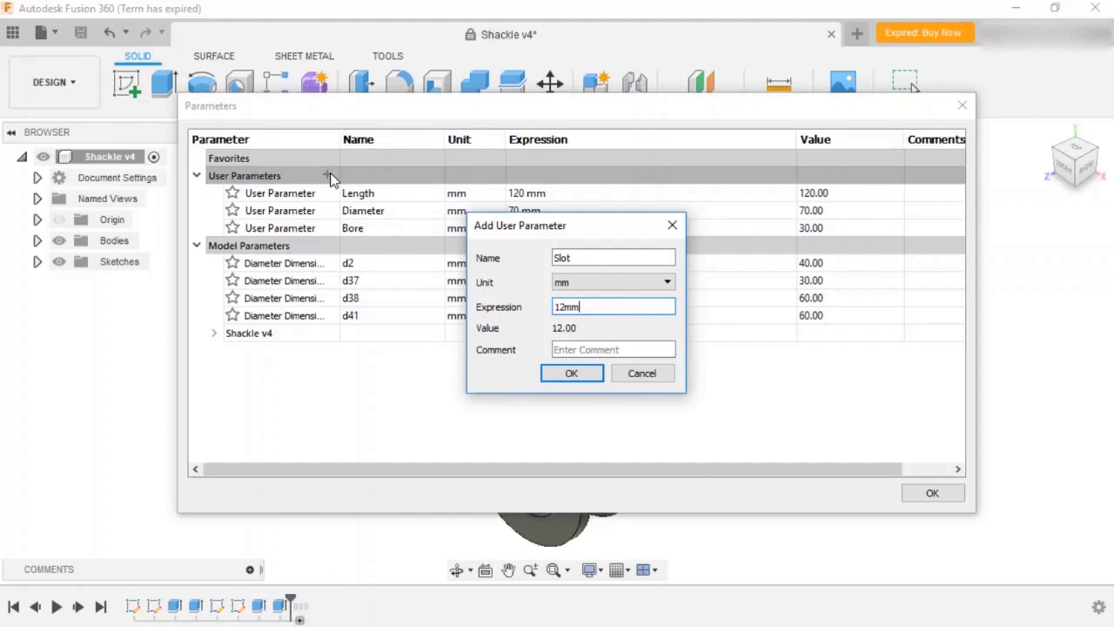
{"action": "left_click", "coordinate": [571, 372]}
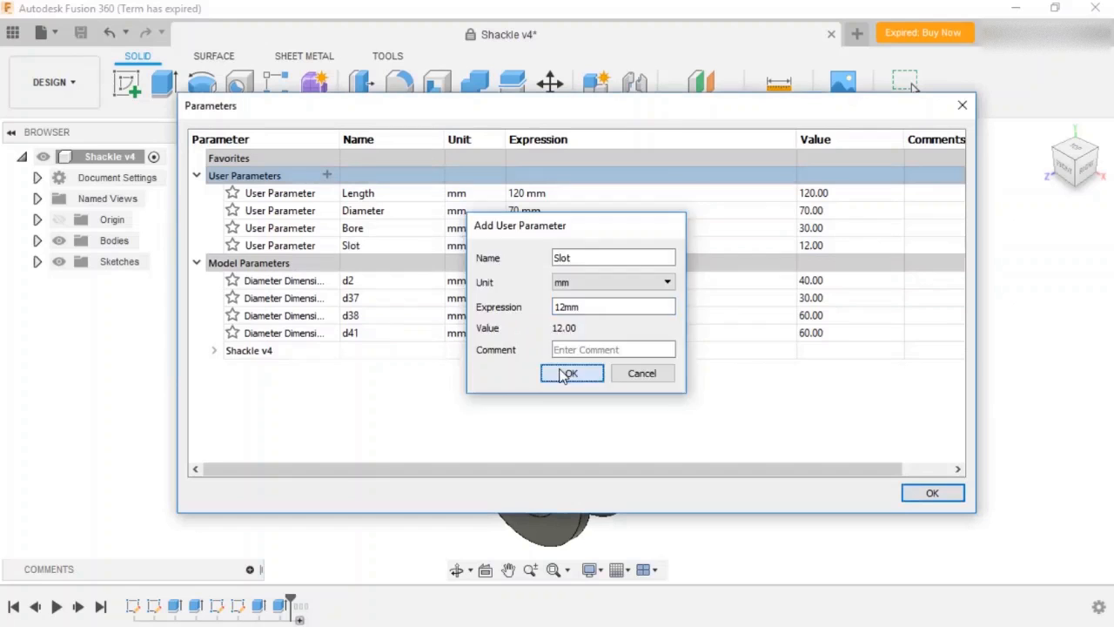
{"action": "left_click", "coordinate": [571, 373]}
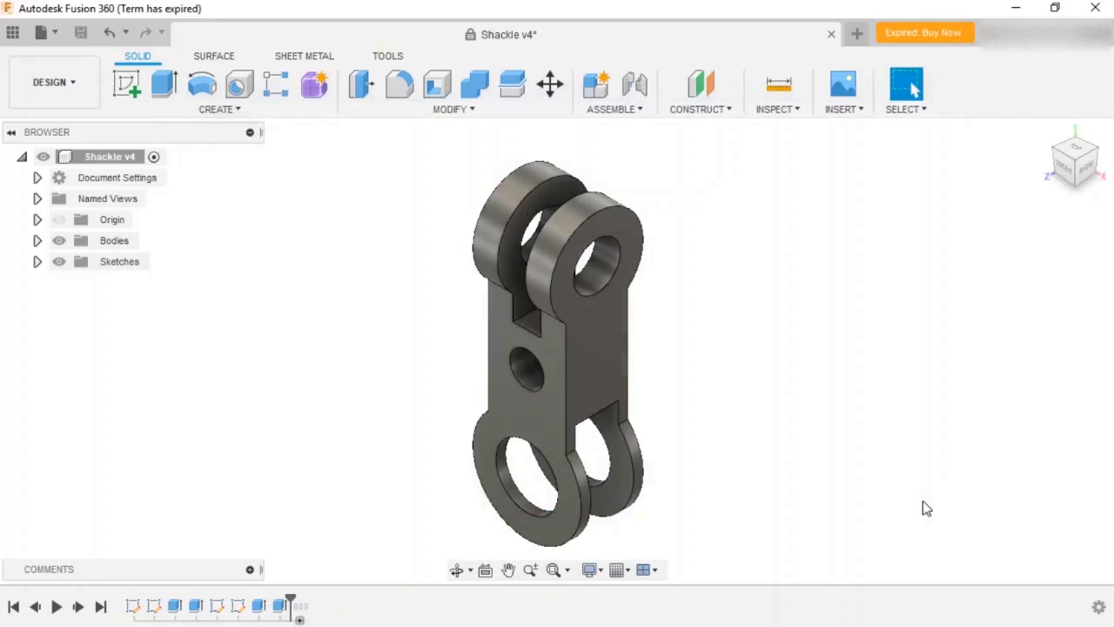
{"action": "mouse_move", "coordinate": [849, 470]}
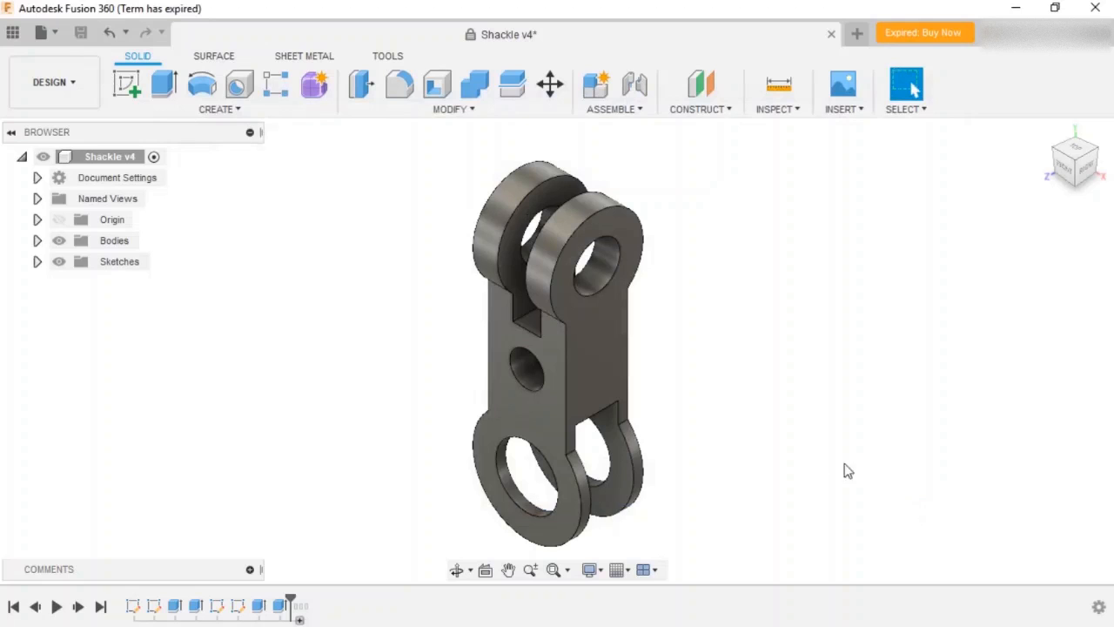
- Drive the upper slot's width by the Slot parameter in its profile sketch and finish it
{"action": "right_click", "coordinate": [539, 244]}
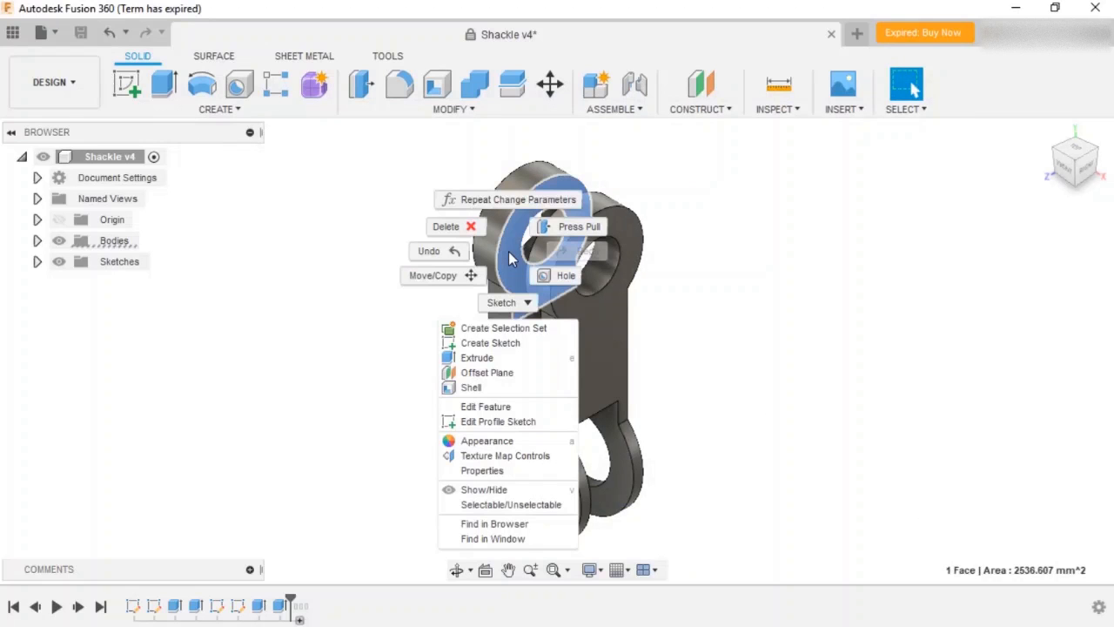
{"action": "mouse_move", "coordinate": [498, 421]}
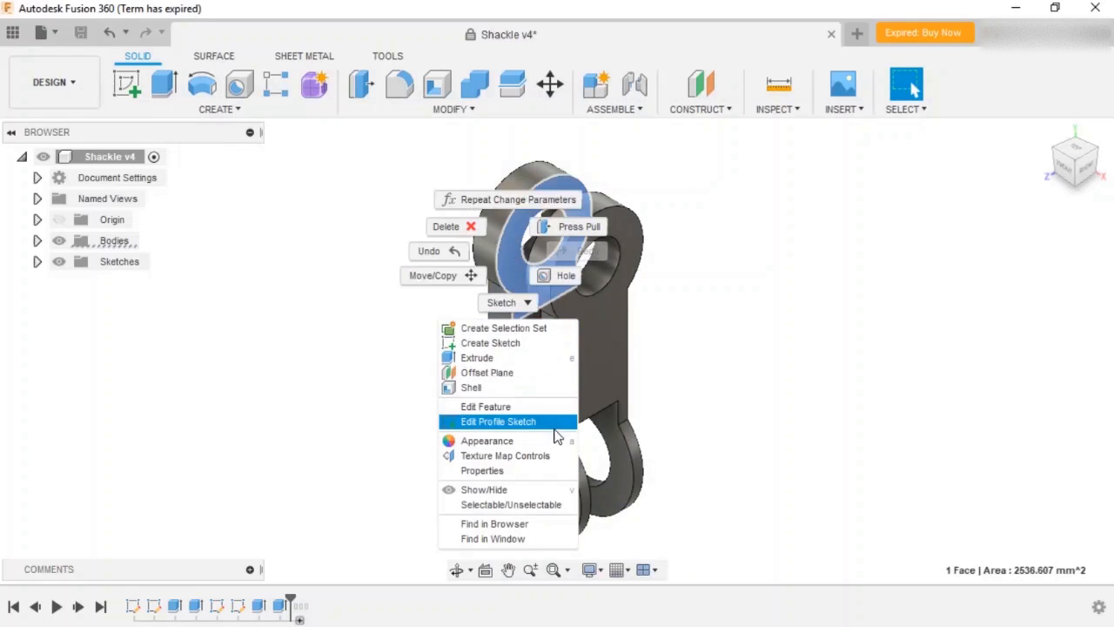
{"action": "left_click", "coordinate": [498, 421]}
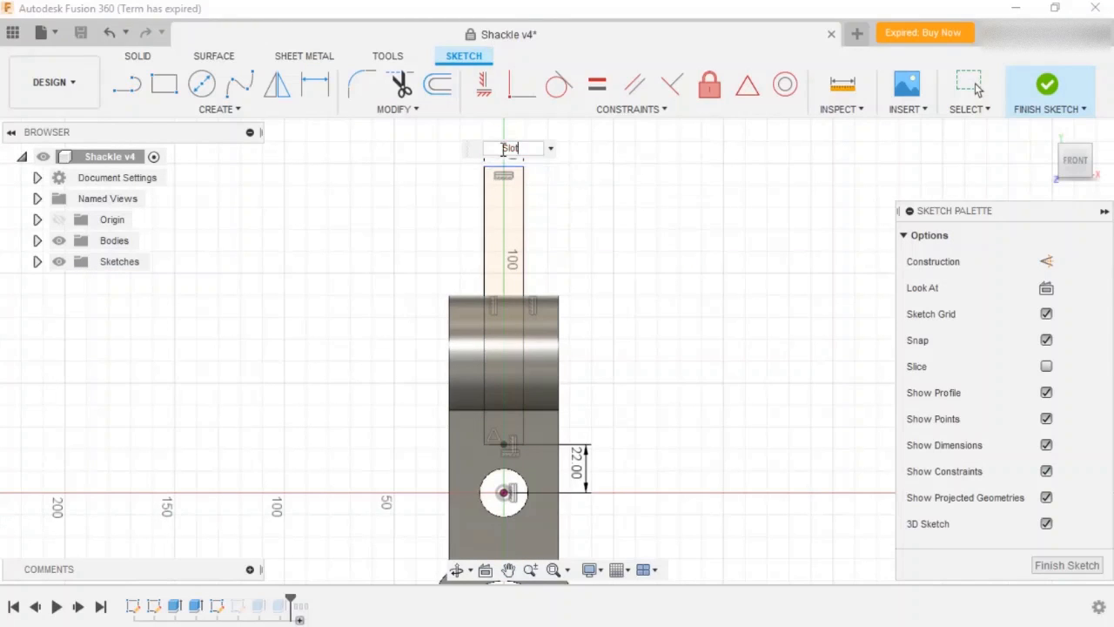
{"action": "left_click", "coordinate": [315, 84]}
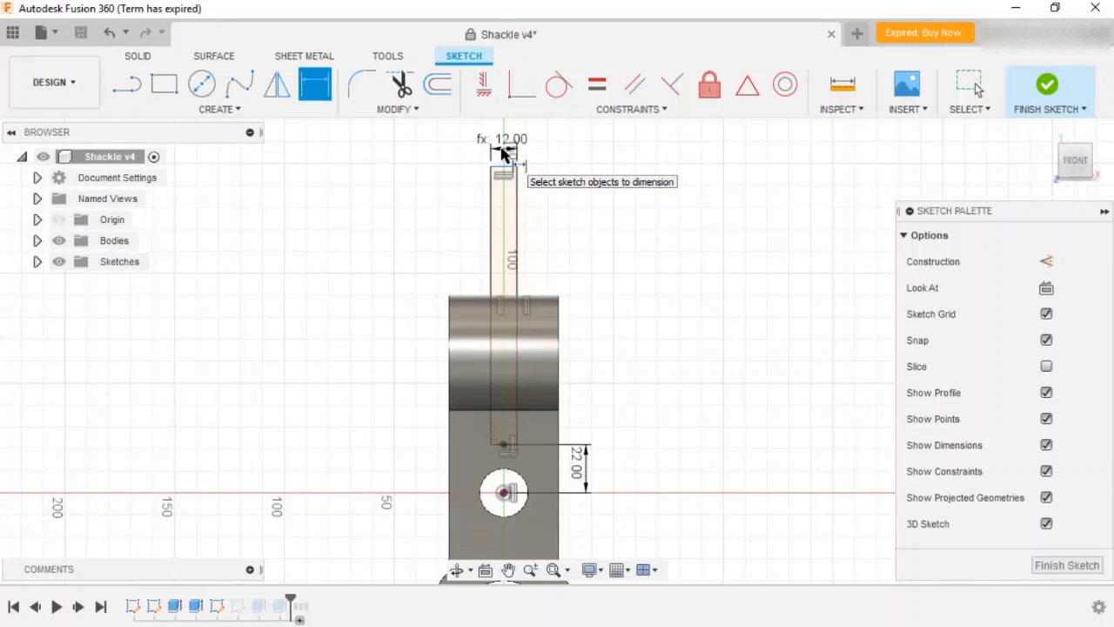
{"action": "left_click", "coordinate": [1050, 87]}
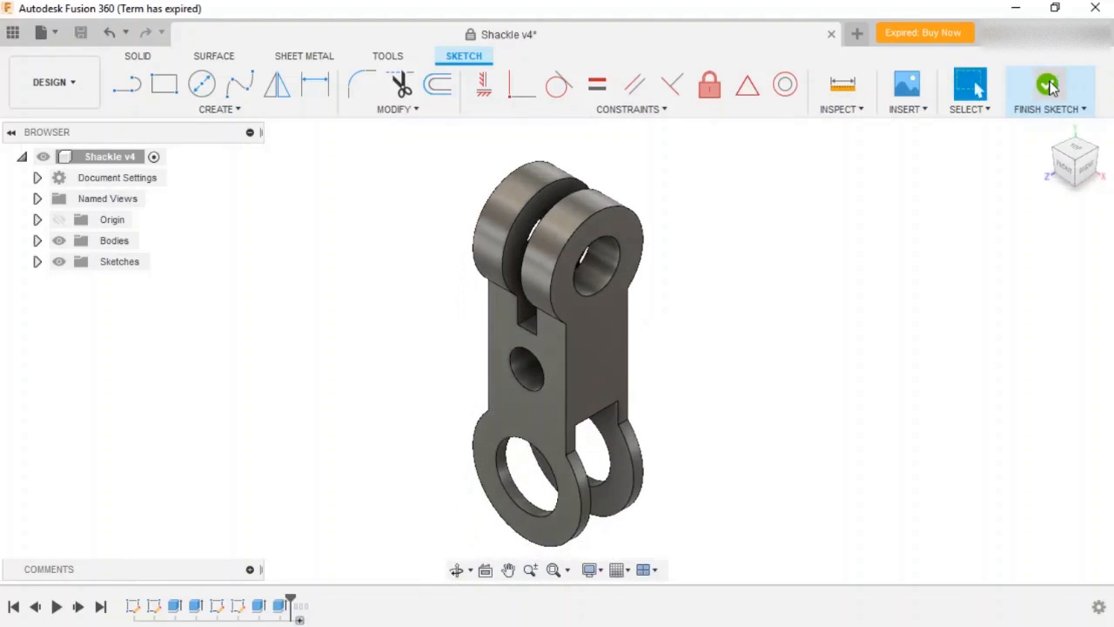
{"action": "left_click", "coordinate": [1050, 90]}
{"action": "type", "text": "s"}
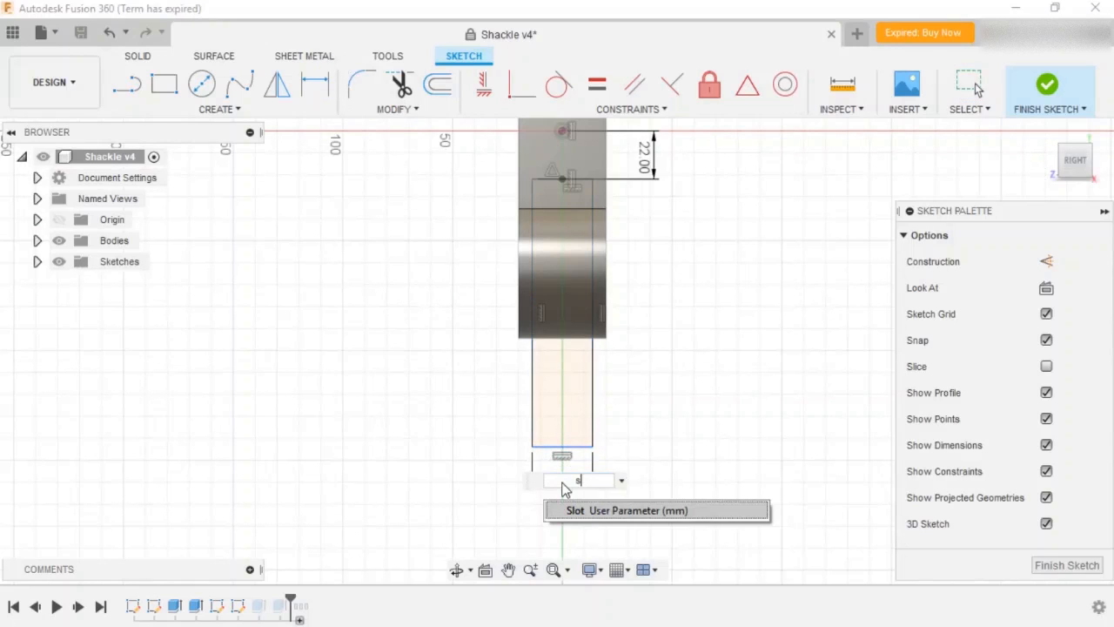
- Set the lower slot's width expression to Slot and finish the sketch
{"action": "type", "text": "lot"}
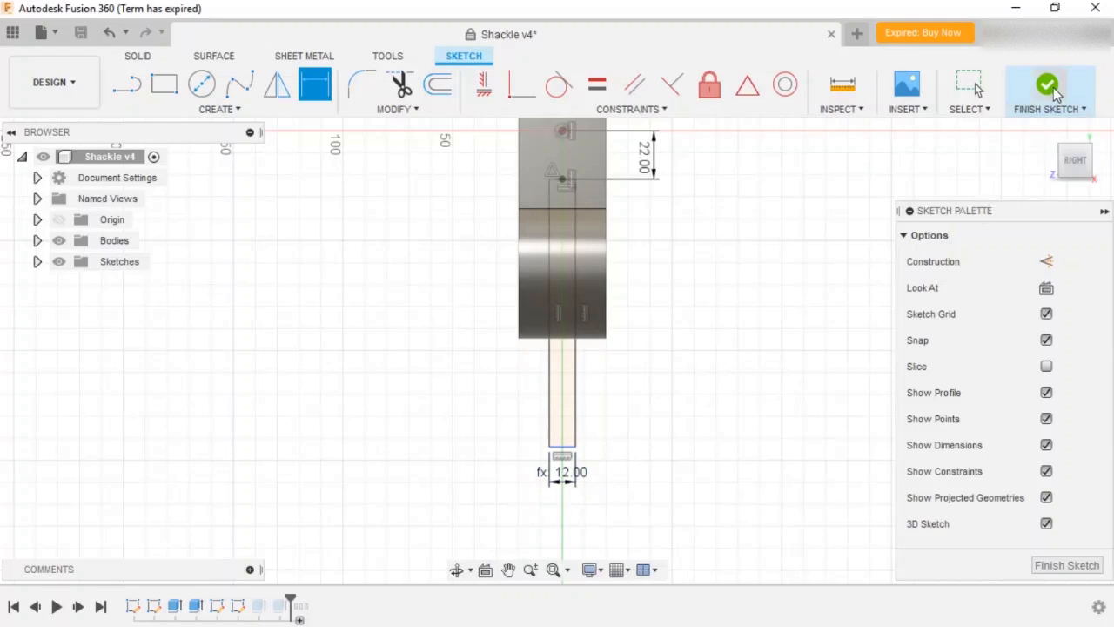
{"action": "left_click", "coordinate": [1048, 91]}
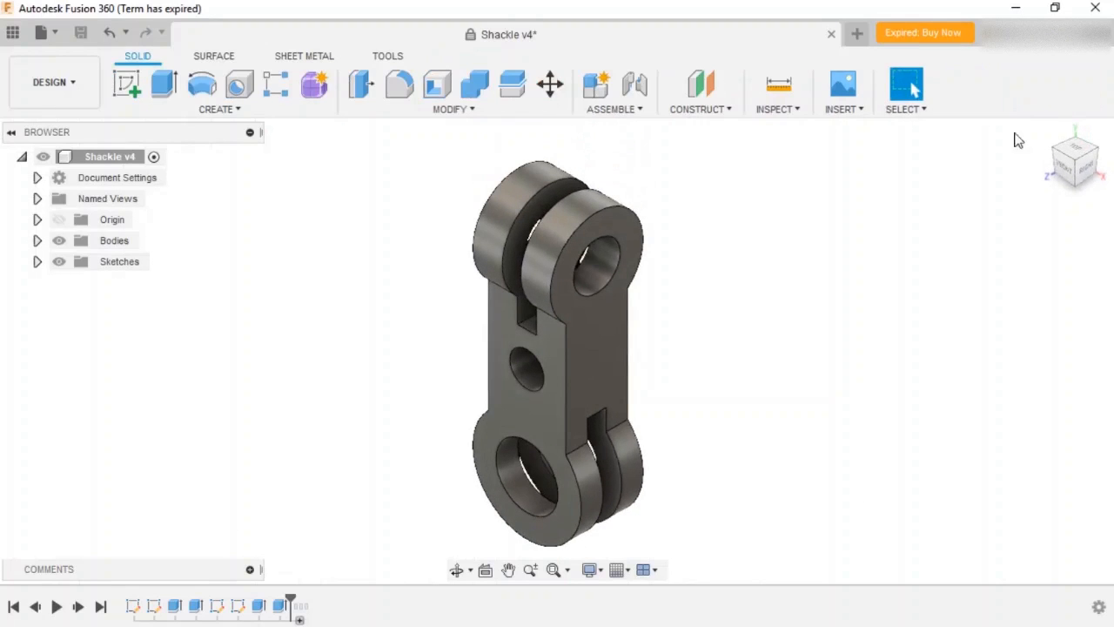
{"action": "mouse_move", "coordinate": [856, 355]}
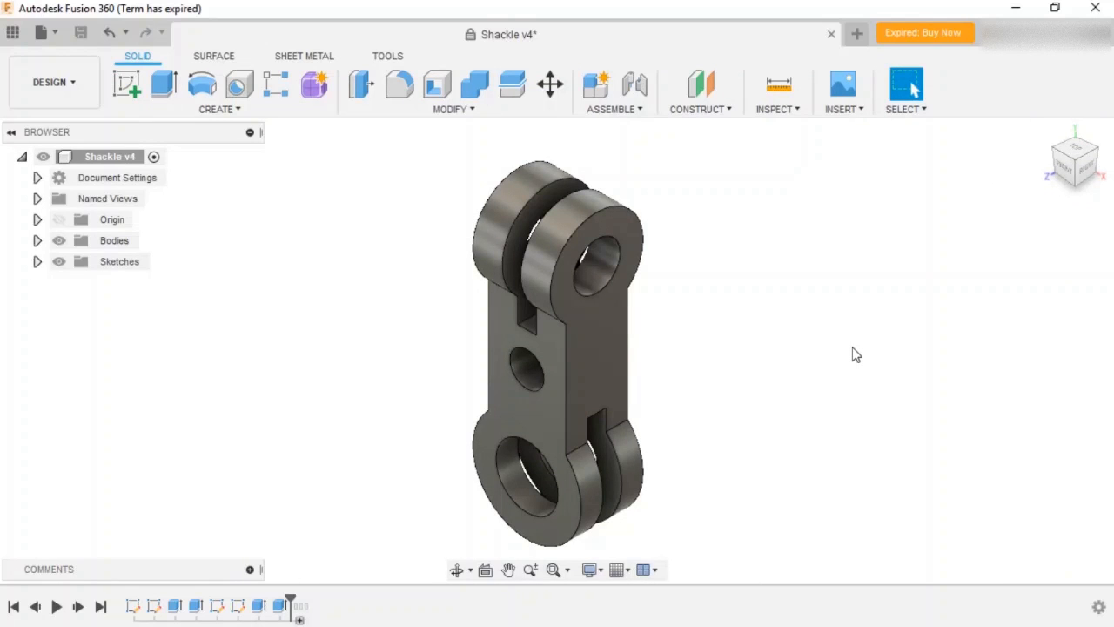
- Set the Slot parameter to 18 mm in Change Parameters so both shackle slots widen
{"action": "left_click", "coordinate": [453, 108]}
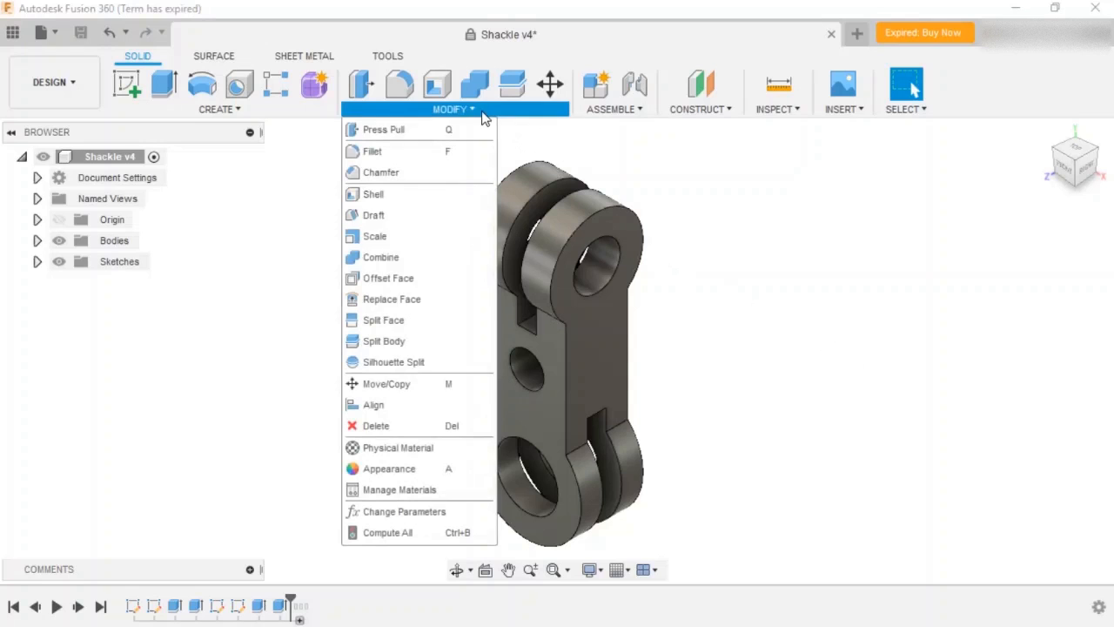
{"action": "left_click", "coordinate": [404, 512]}
{"action": "type", "text": "18"}
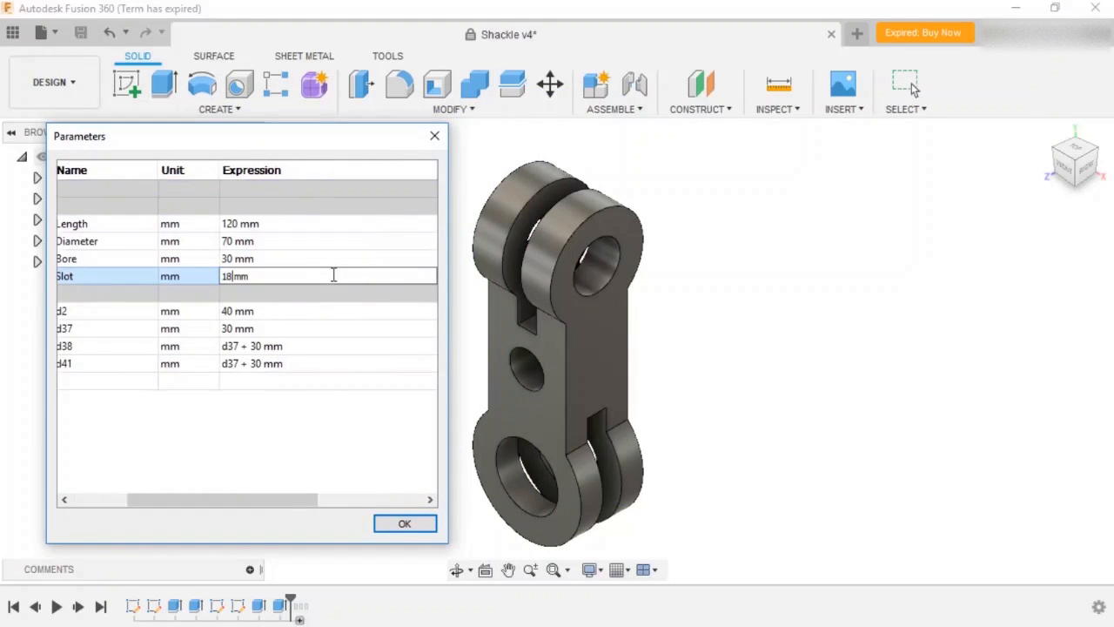
{"action": "key", "text": "Return"}
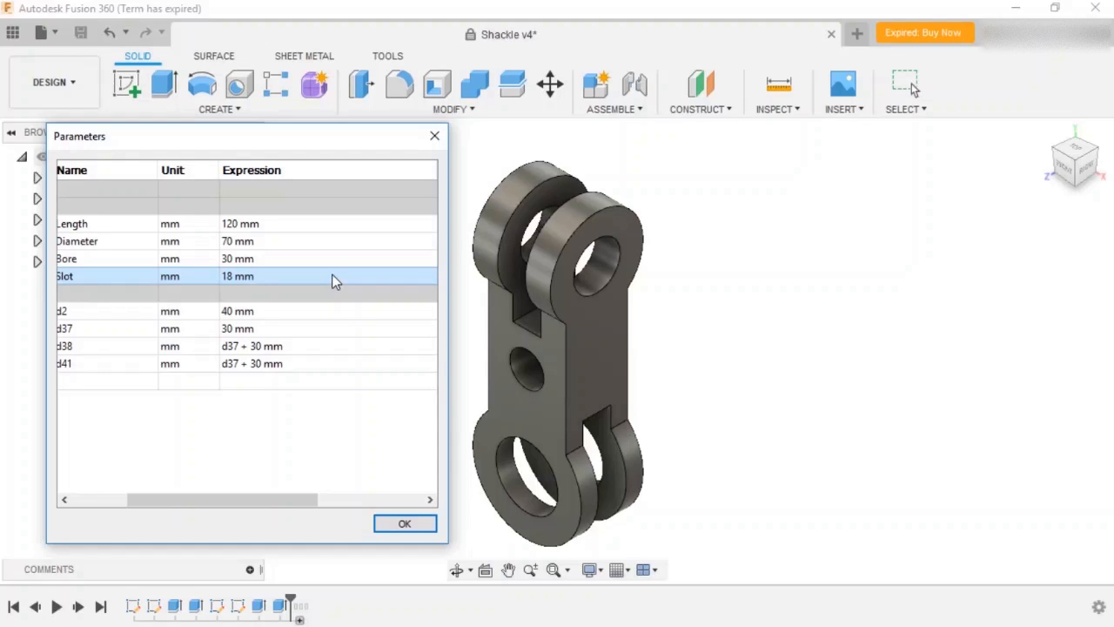
{"action": "left_click", "coordinate": [404, 522]}
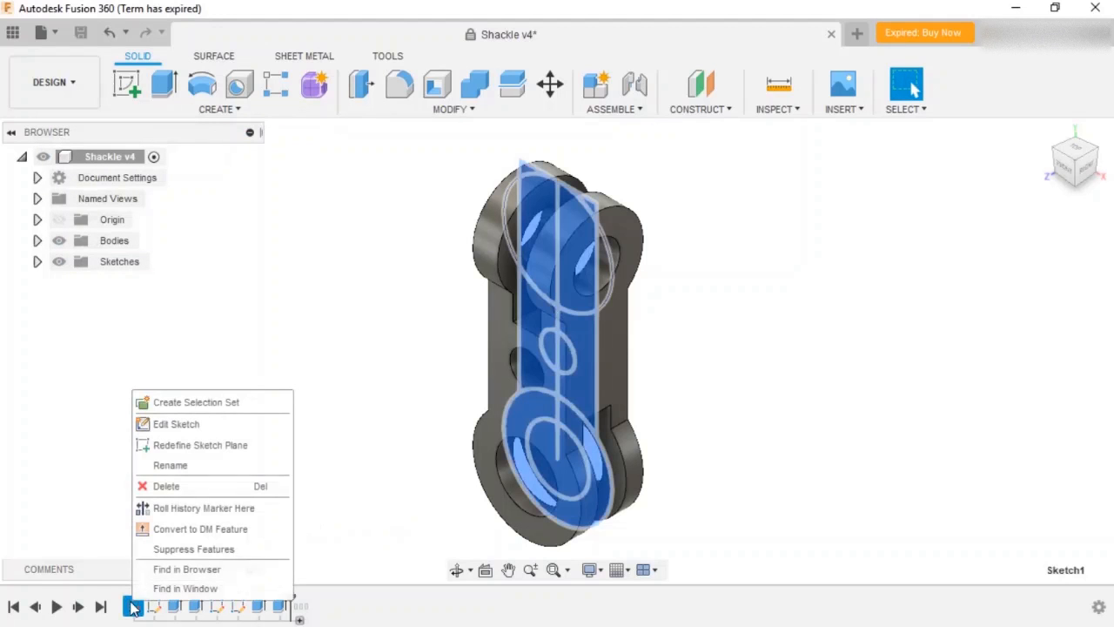
{"action": "left_click", "coordinate": [176, 425]}
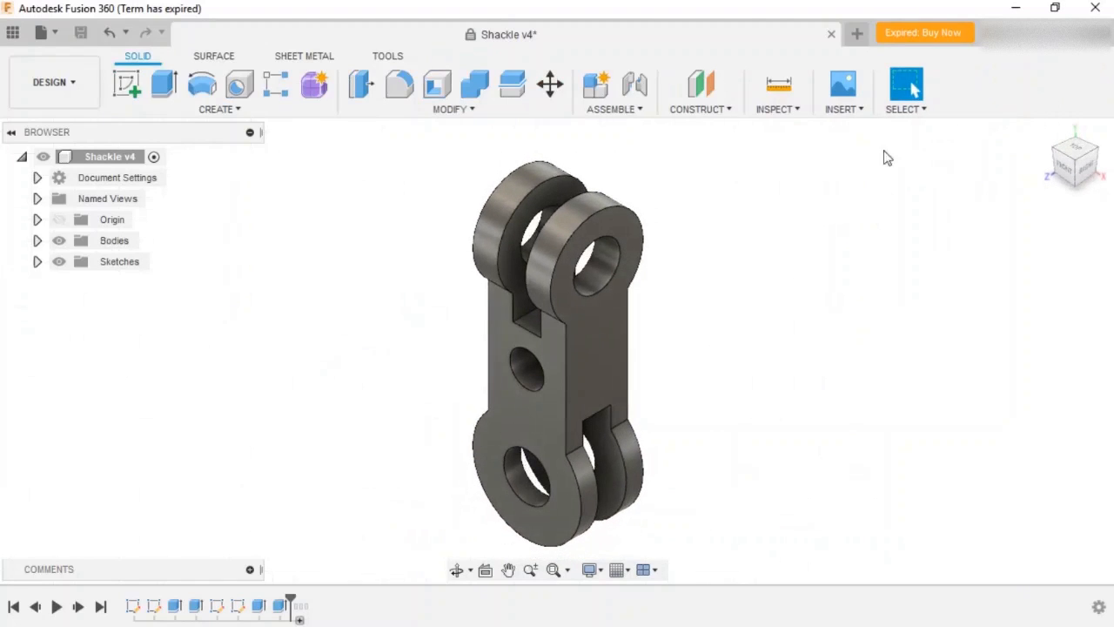
{"action": "left_click", "coordinate": [453, 94]}
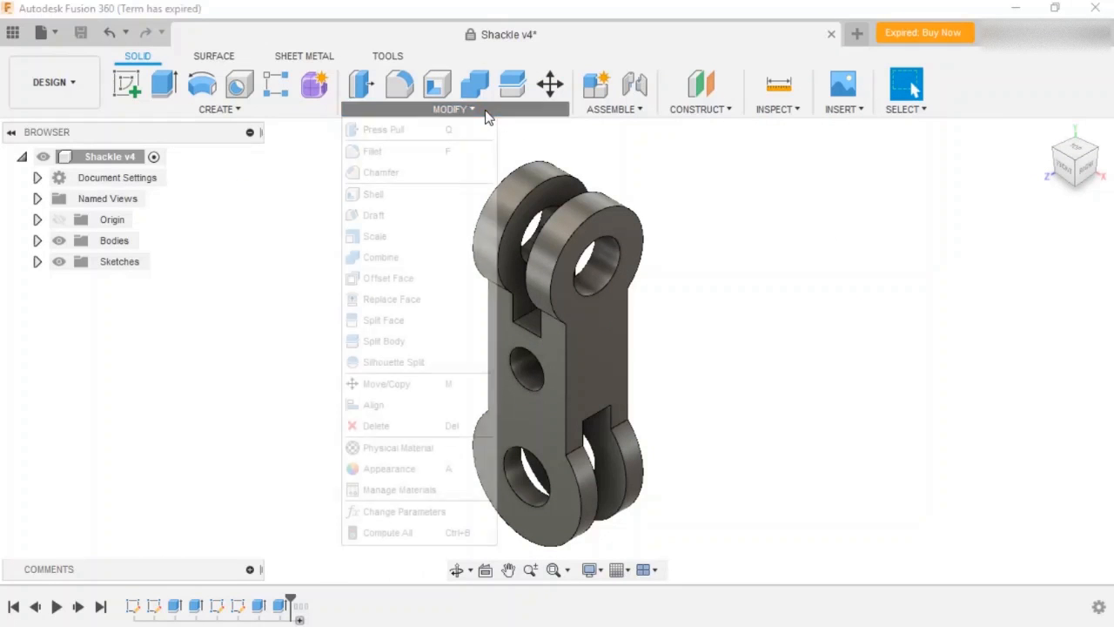
- Redefine the Bore parameter as Diameter - 30 mm to enlarge the shackle holes
{"action": "left_click", "coordinate": [404, 511]}
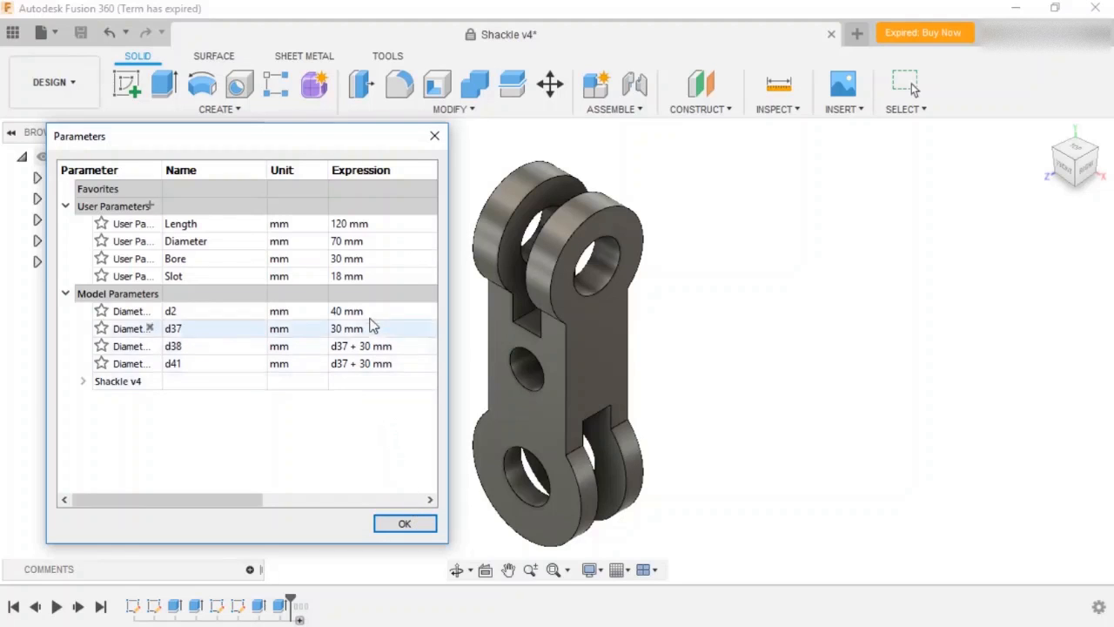
{"action": "double_click", "coordinate": [346, 257]}
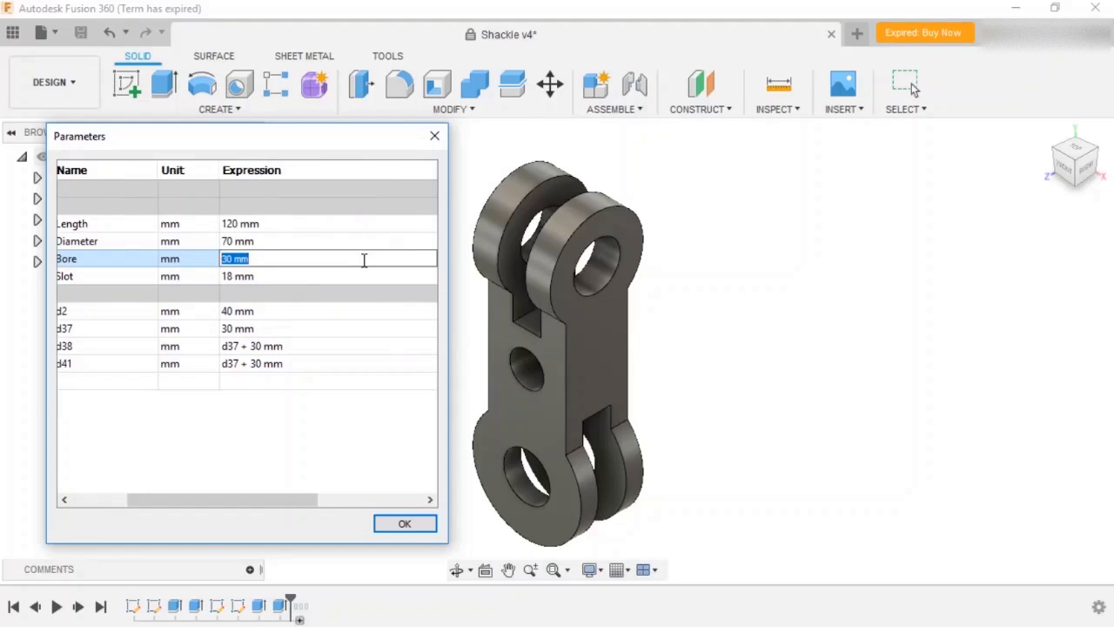
{"action": "type", "text": "Diameter -3"}
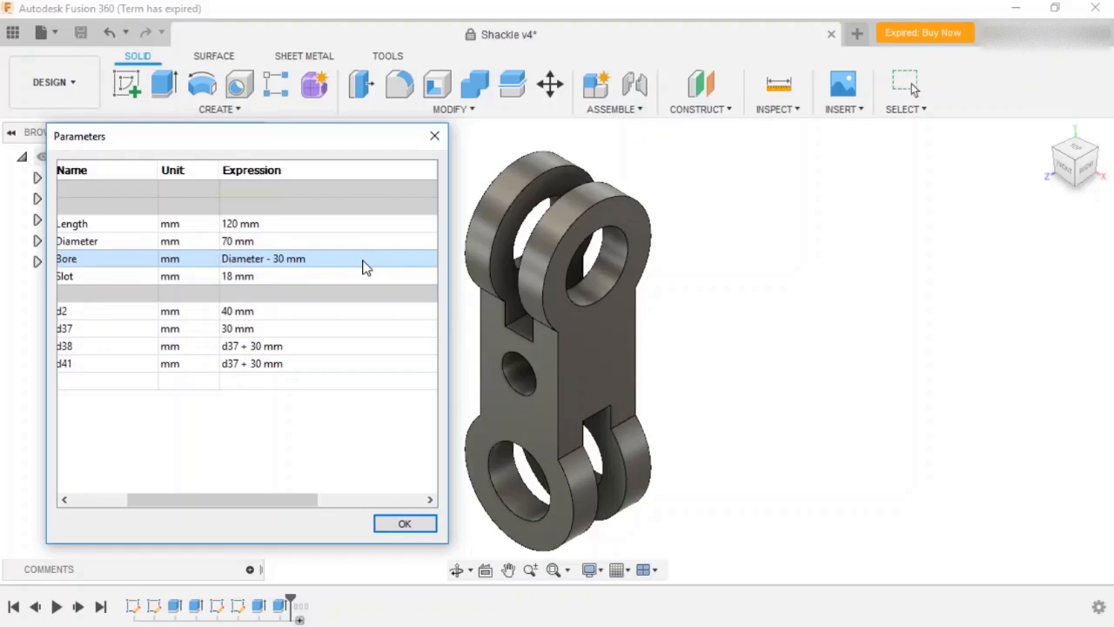
{"action": "left_click", "coordinate": [404, 522]}
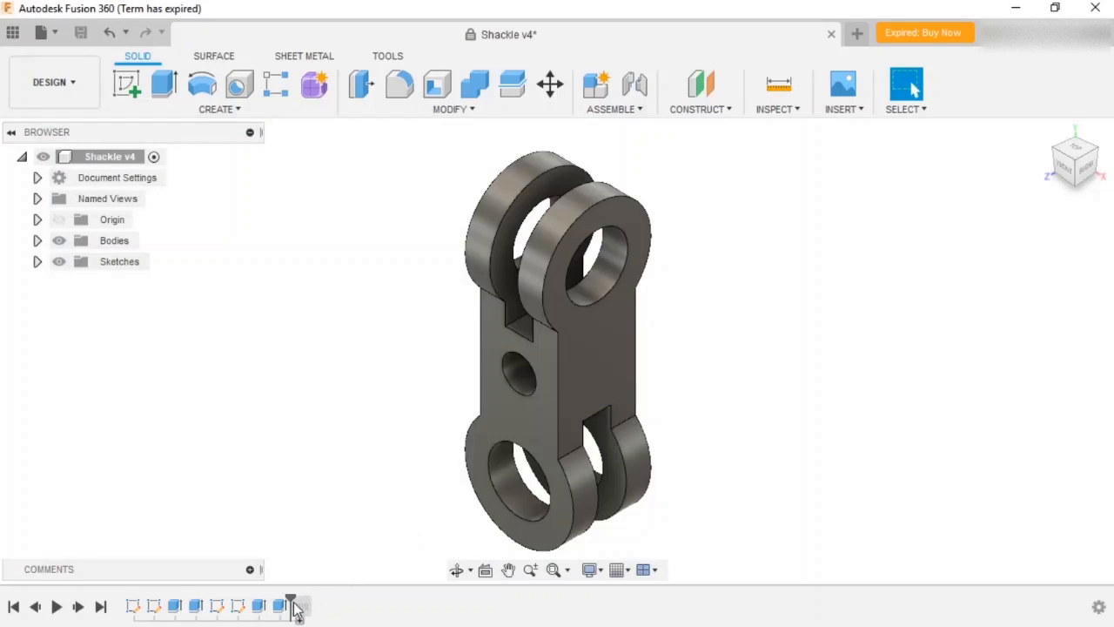
- Move the timeline marker to the end to restore the eye-bolt components, zooming to the lower eye
{"action": "left_click", "coordinate": [300, 606]}
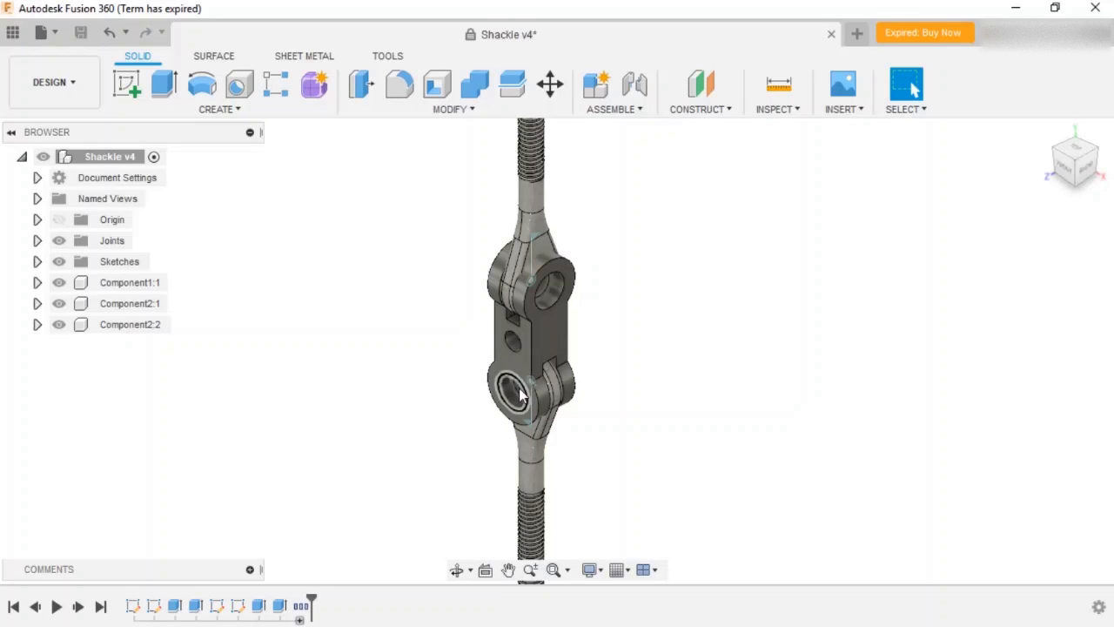
{"action": "scroll", "scroll_direction": "up", "scroll_amount": 3}
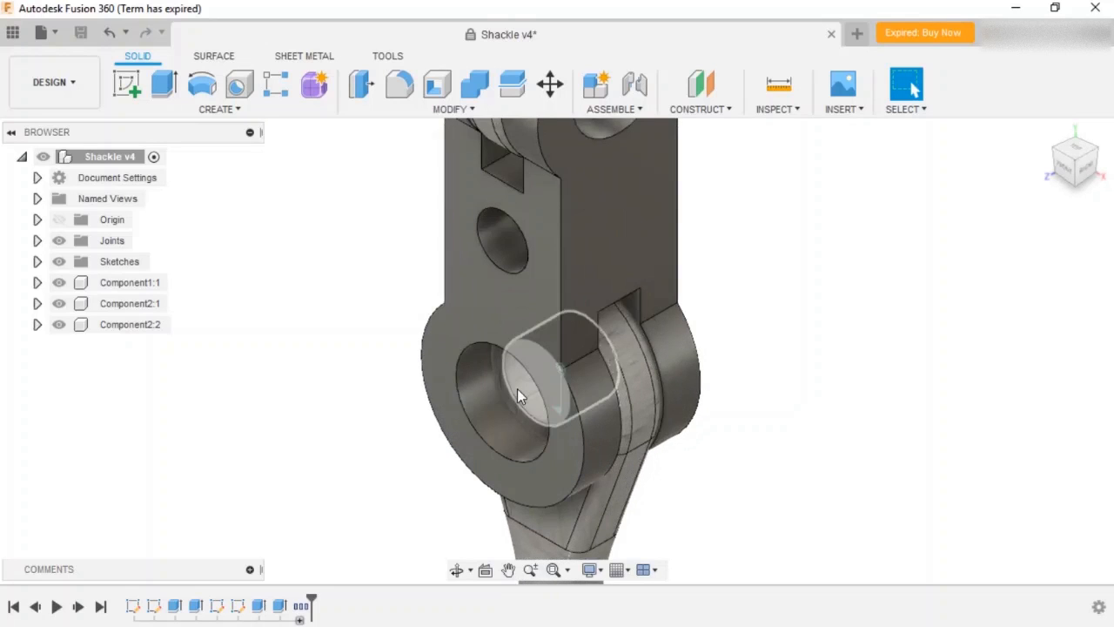
- Edit the eye-bolt face's profile sketch to show its parameter-driven Ø38.00 eye diameter
{"action": "right_click", "coordinate": [539, 383]}
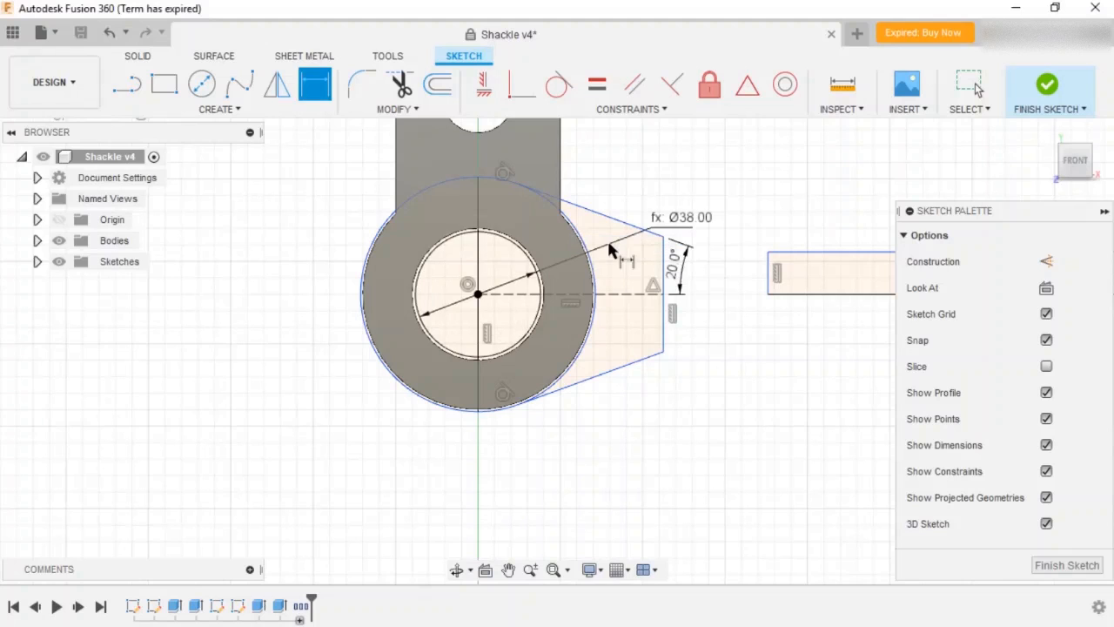
{"action": "mouse_move", "coordinate": [610, 251]}
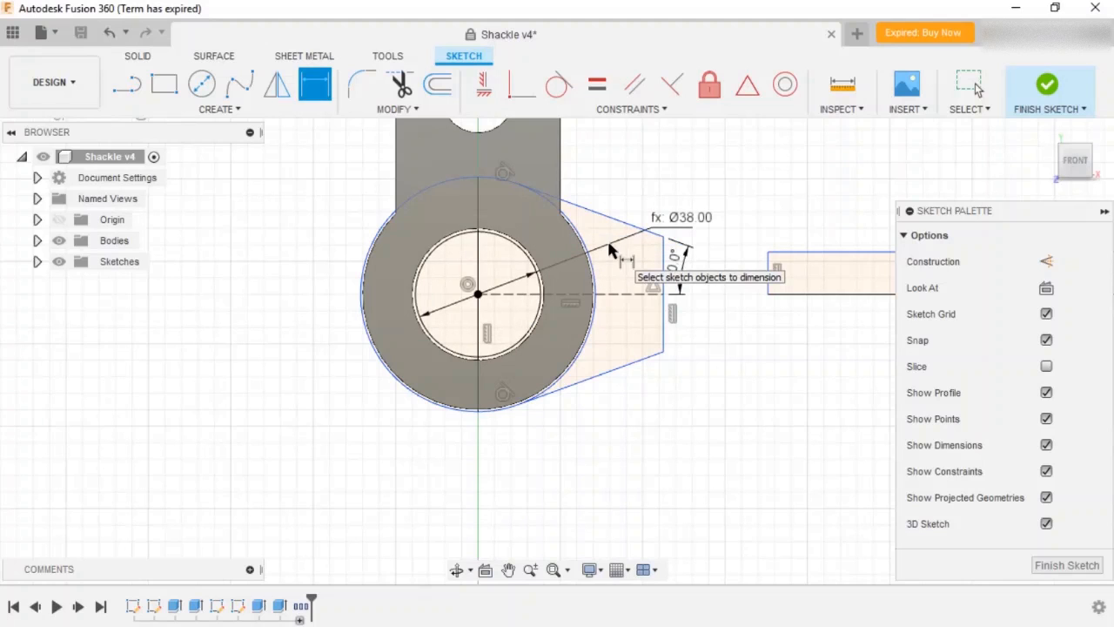